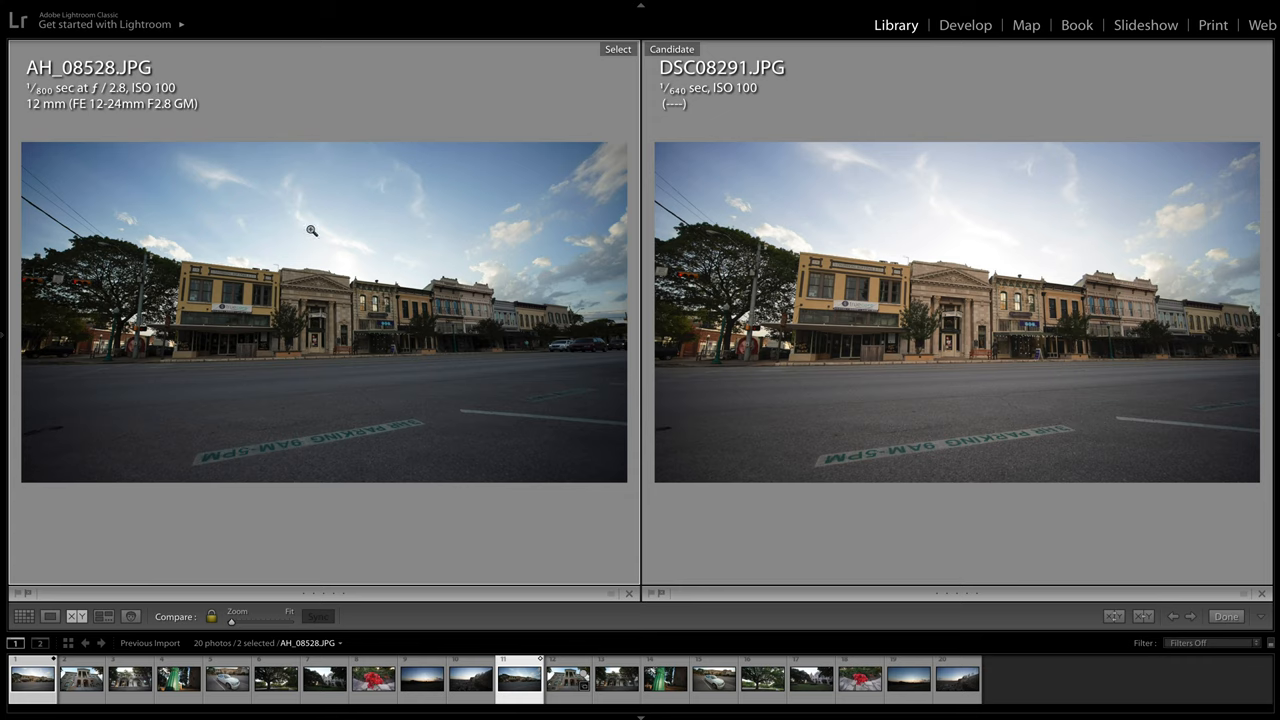
{"action": "mouse_move", "coordinate": [946, 312]}
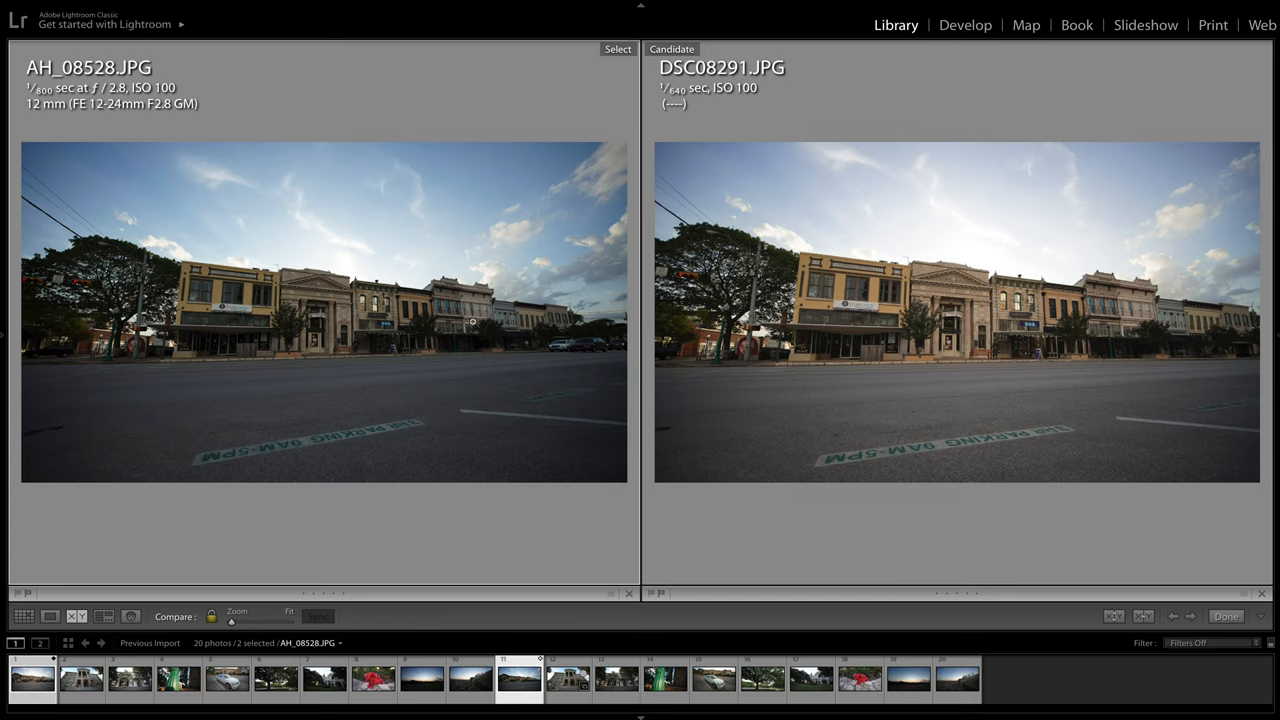
{"action": "mouse_move", "coordinate": [388, 328]}
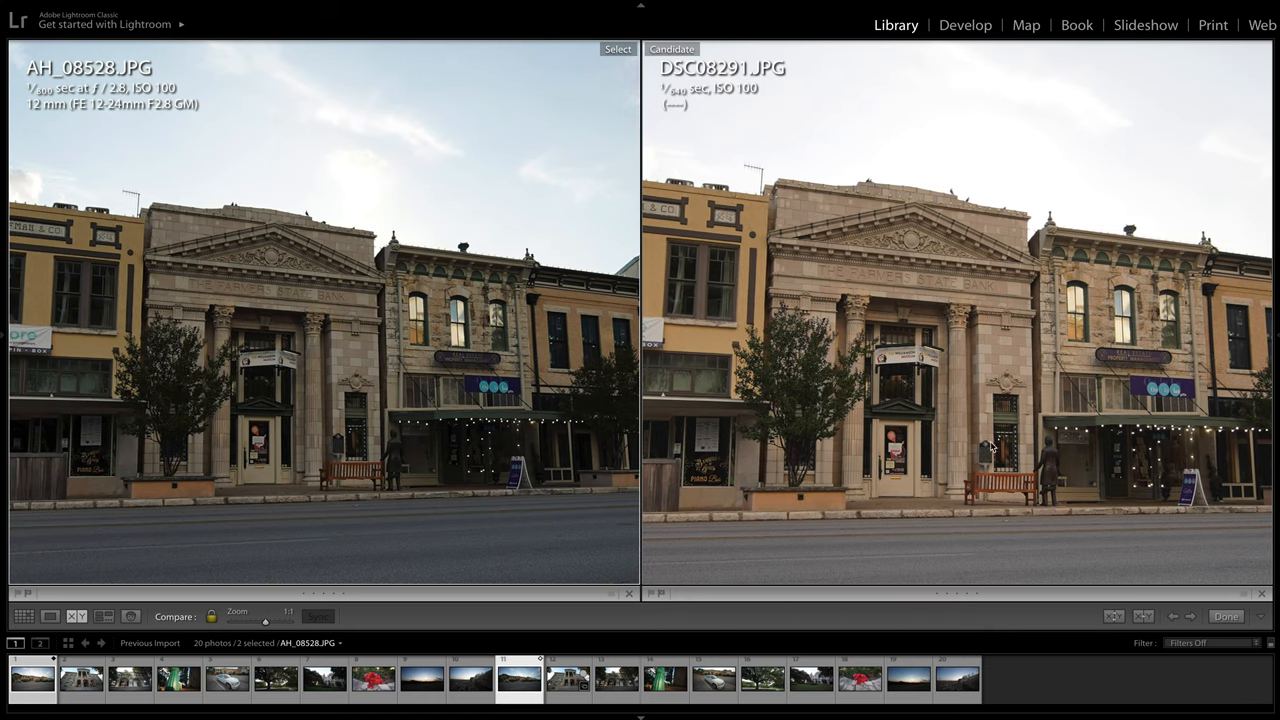
{"action": "mouse_move", "coordinate": [422, 360]}
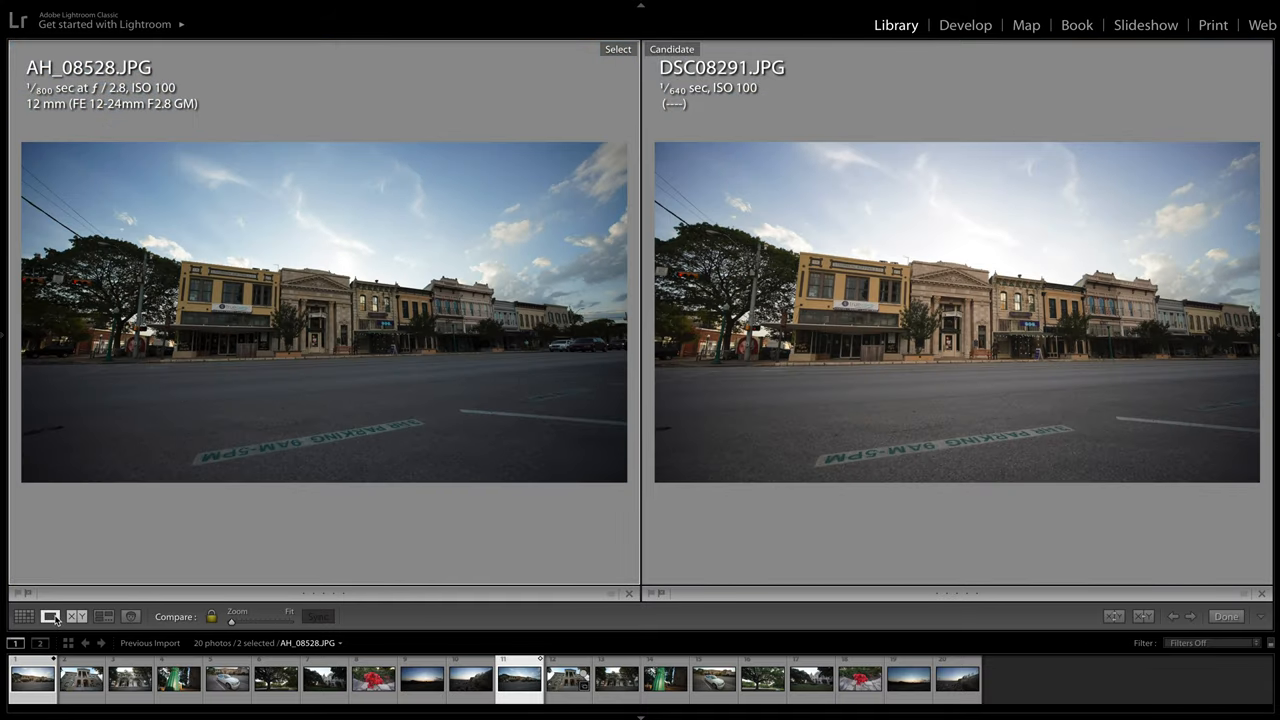
Show the storefront street photo AH_08528.JPG alone in Loupe view
{"action": "left_click", "coordinate": [48, 616]}
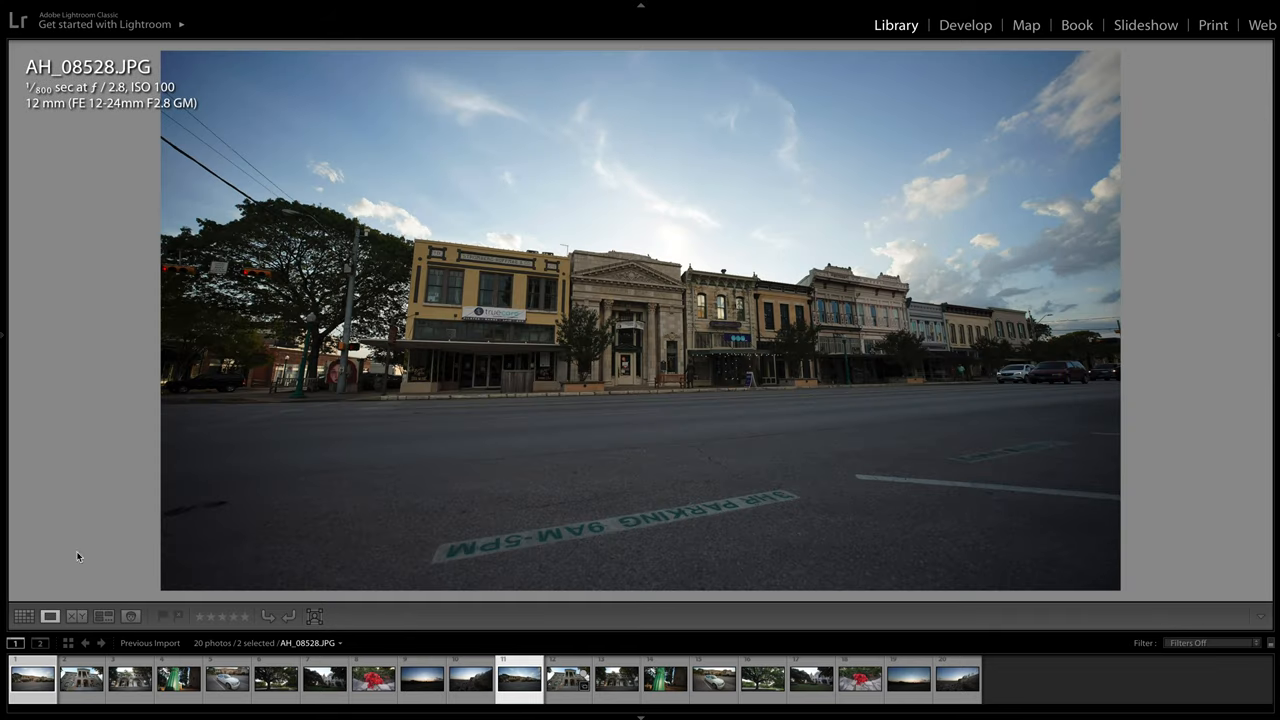
{"action": "mouse_move", "coordinate": [98, 504]}
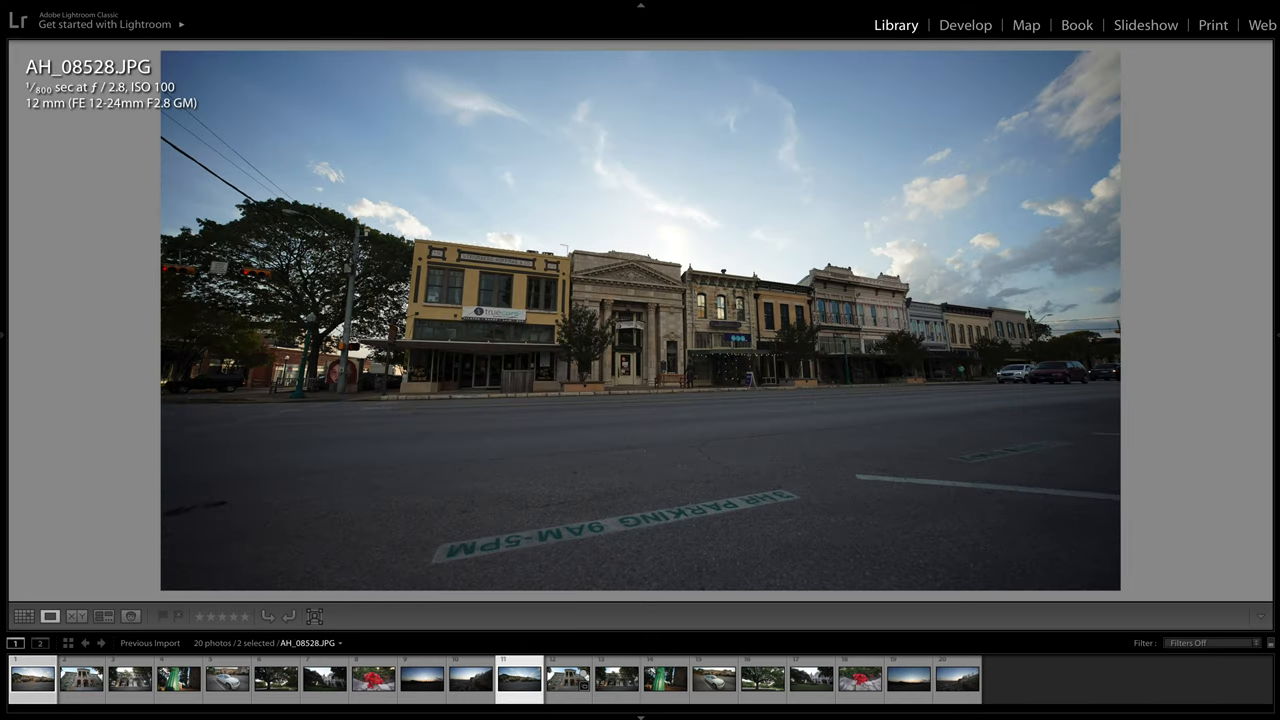
{"action": "mouse_move", "coordinate": [1164, 332]}
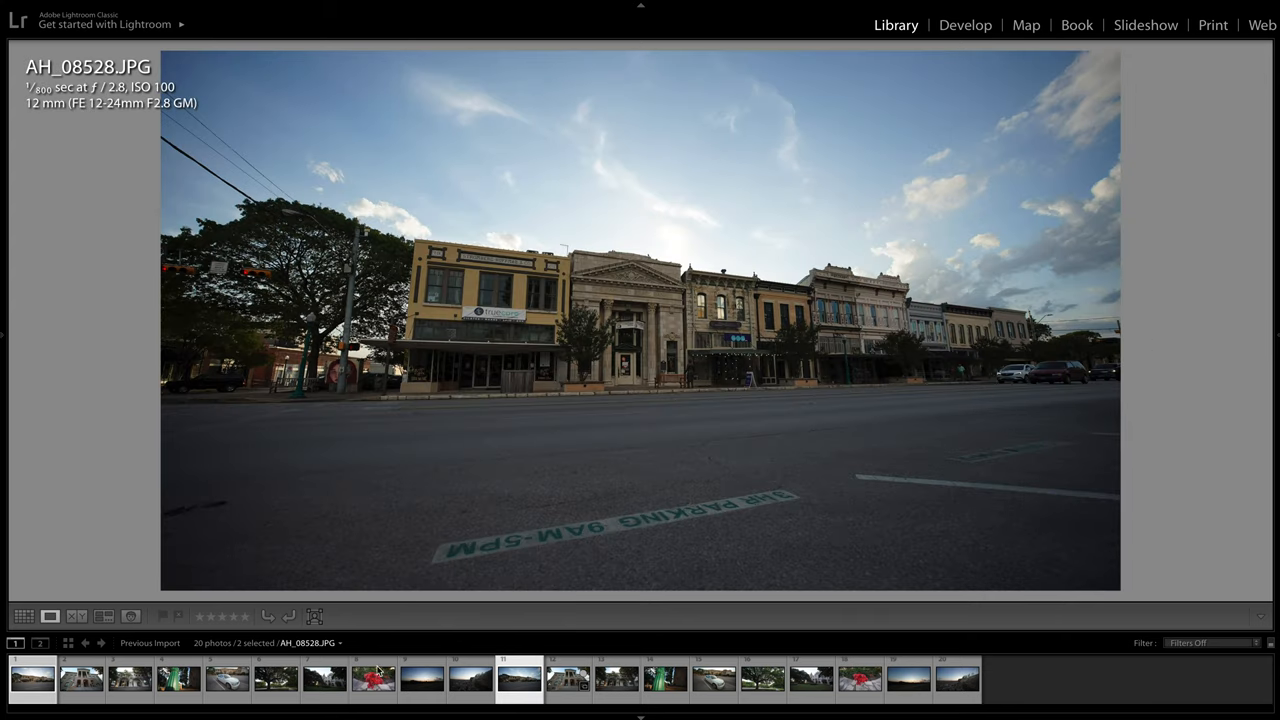
Return to Compare view for the columned-building pair AH_08529.JPG and DSC08292.JPG
{"action": "left_click", "coordinate": [76, 616]}
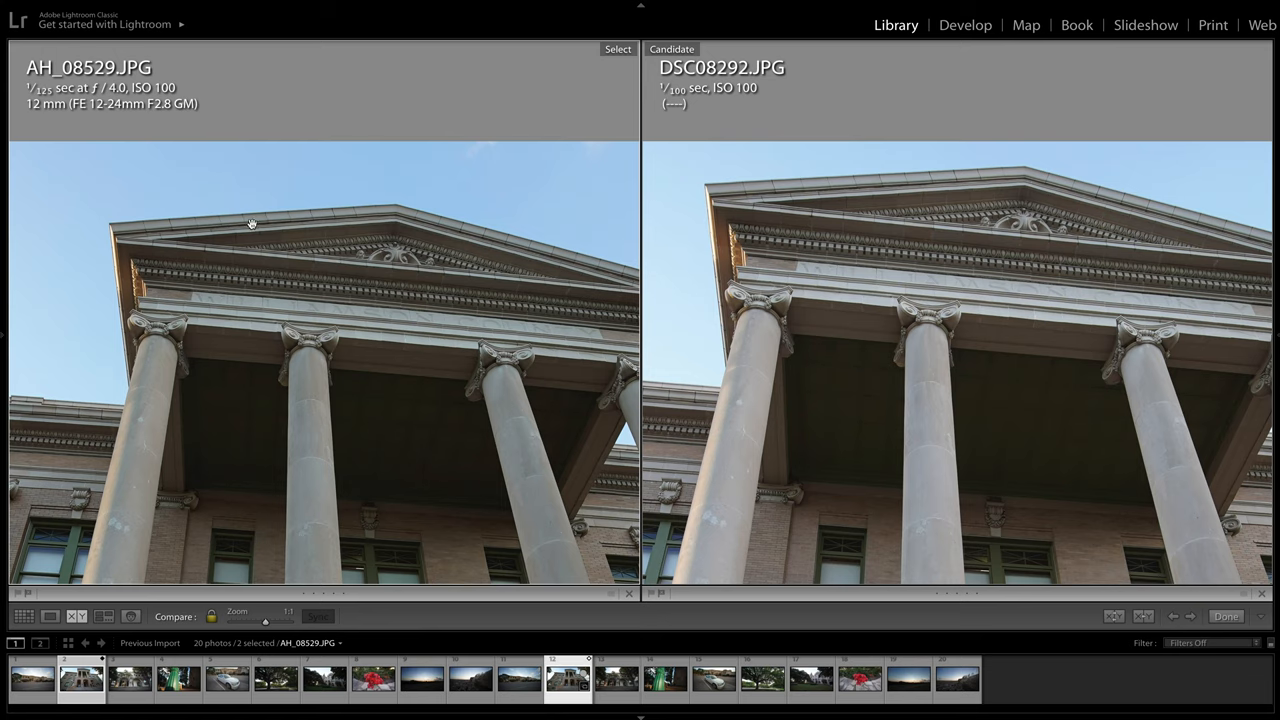
{"action": "mouse_move", "coordinate": [636, 358]}
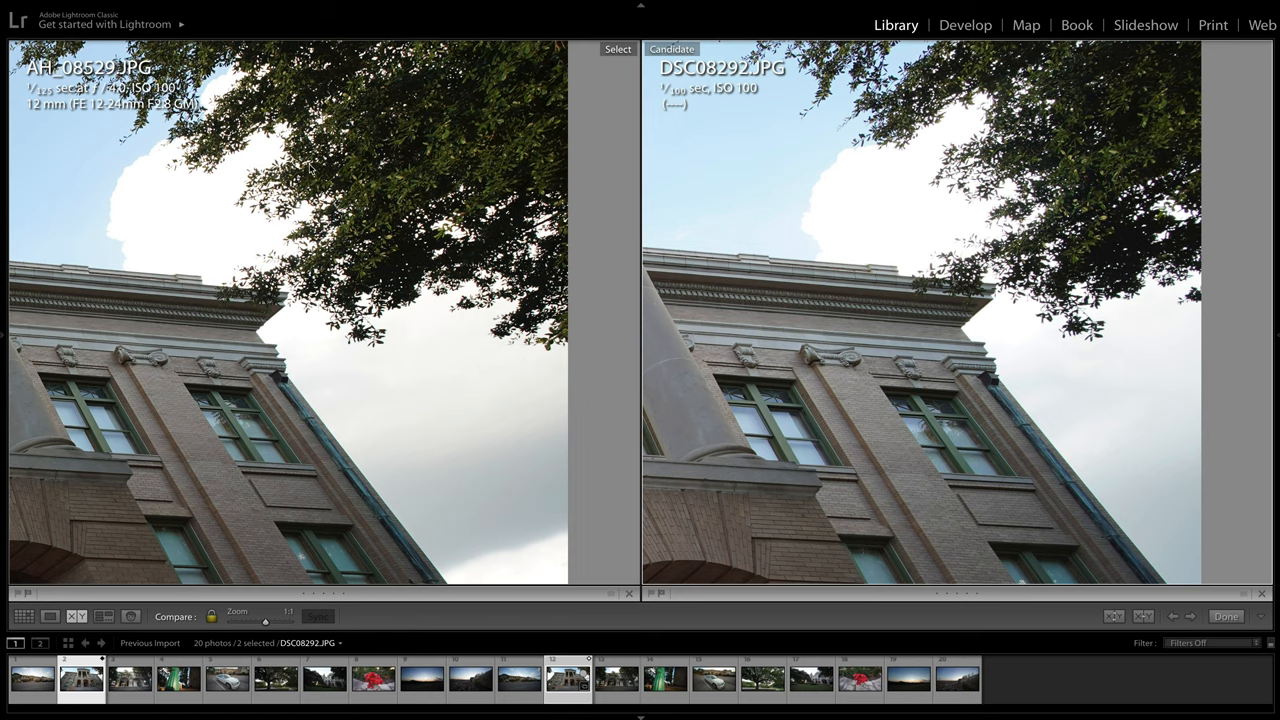
{"action": "mouse_move", "coordinate": [348, 374]}
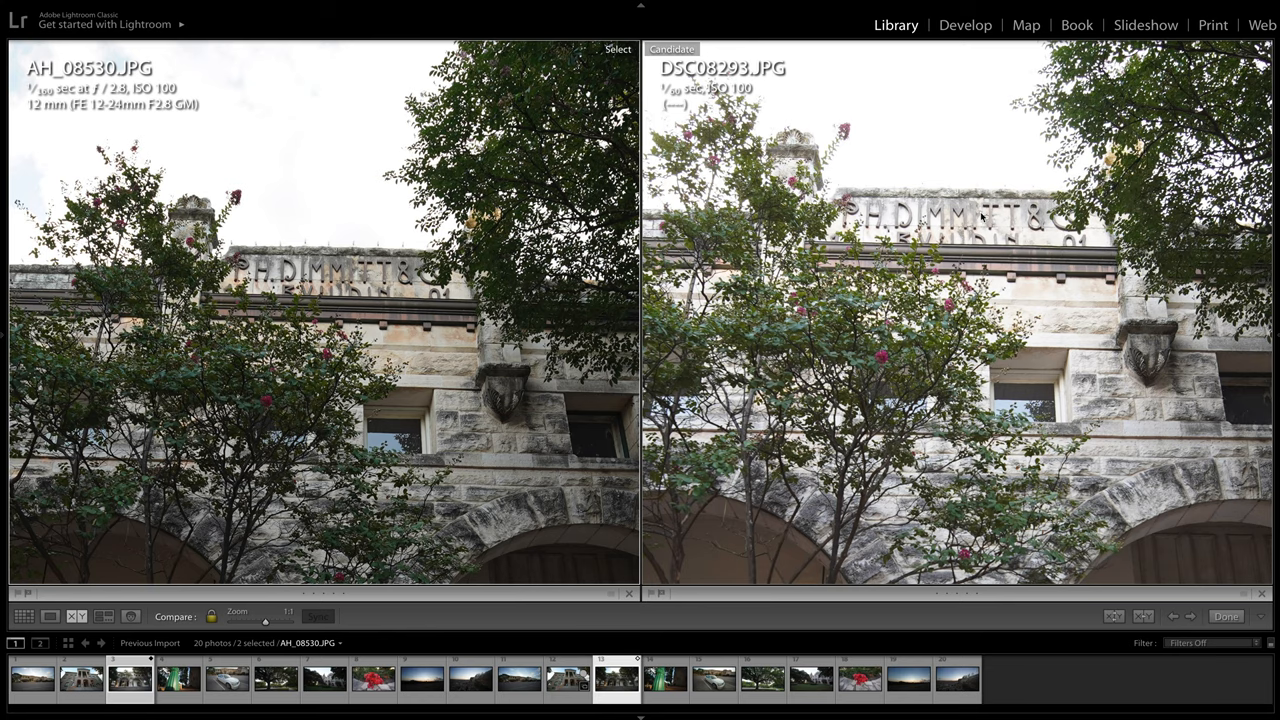
{"action": "mouse_move", "coordinate": [980, 212]}
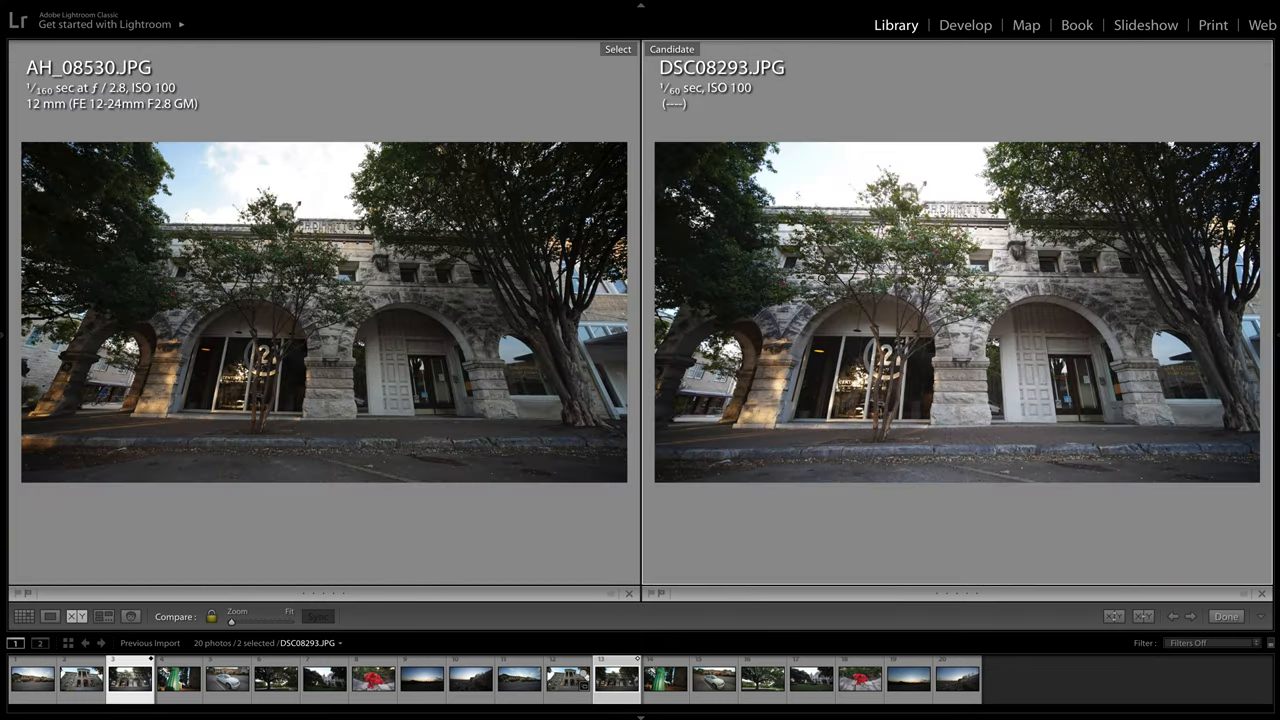
{"action": "mouse_move", "coordinate": [730, 440]}
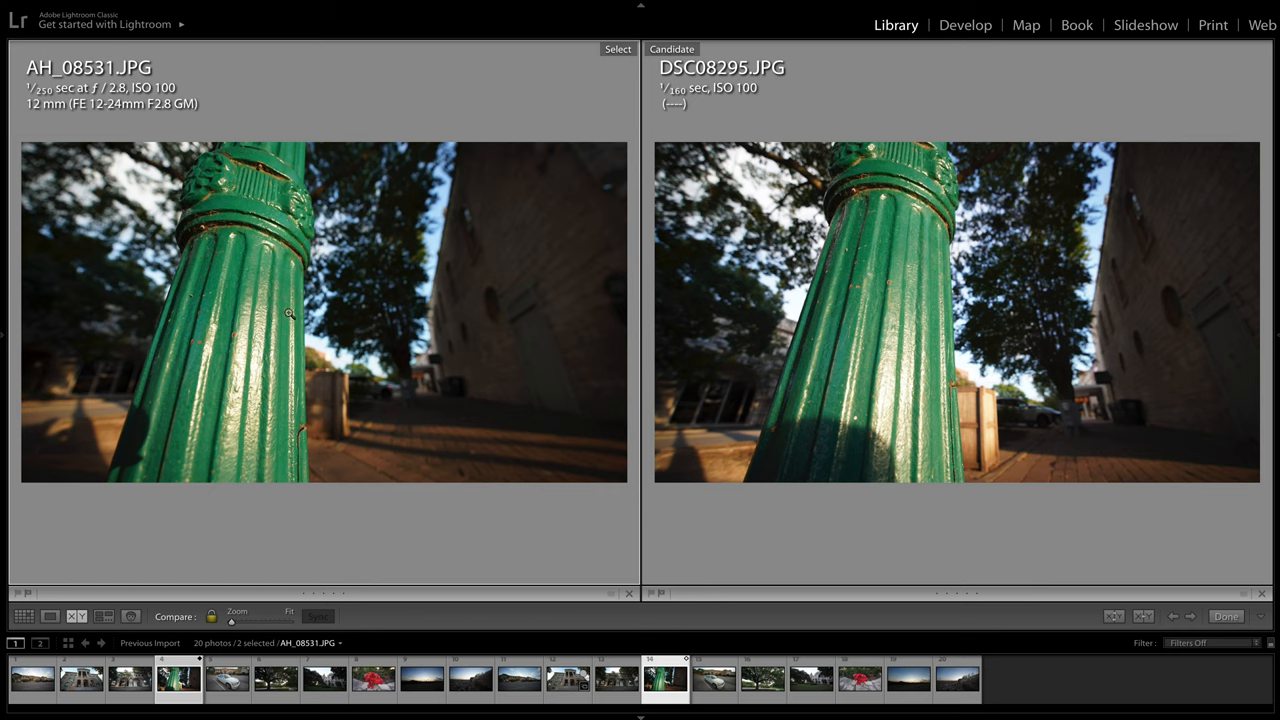
{"action": "mouse_move", "coordinate": [348, 324]}
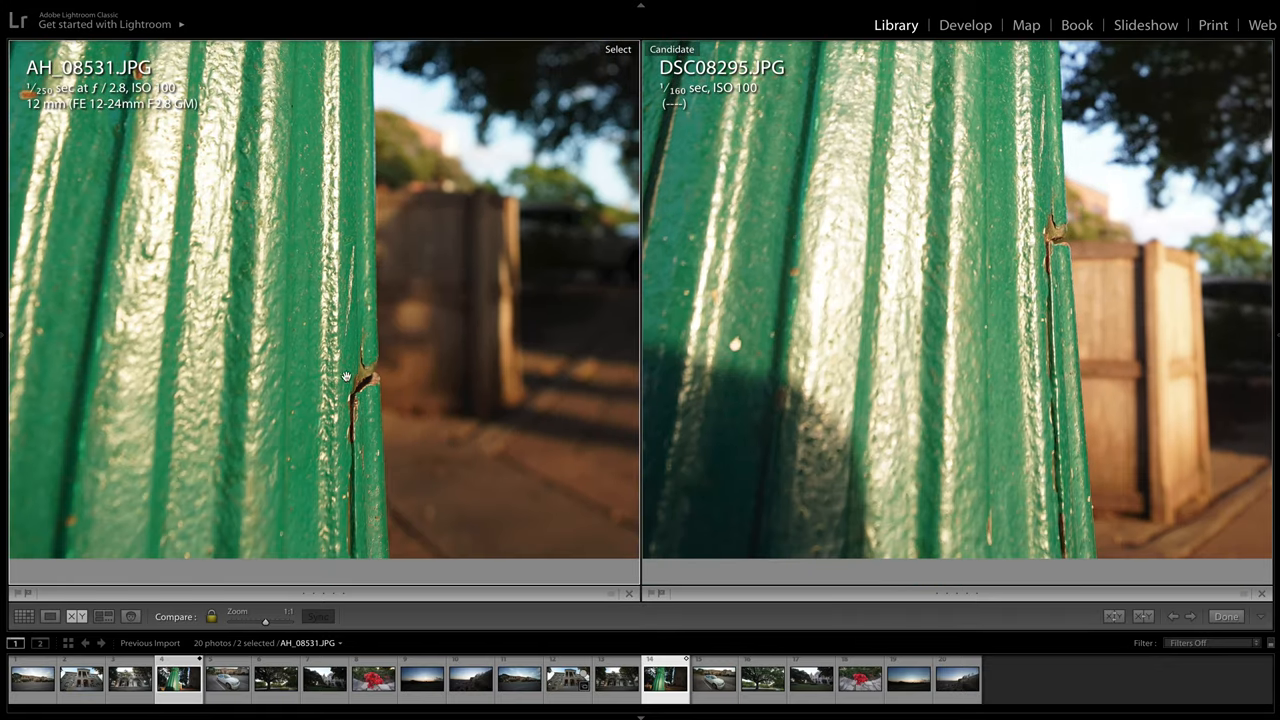
{"action": "mouse_move", "coordinate": [1028, 252]}
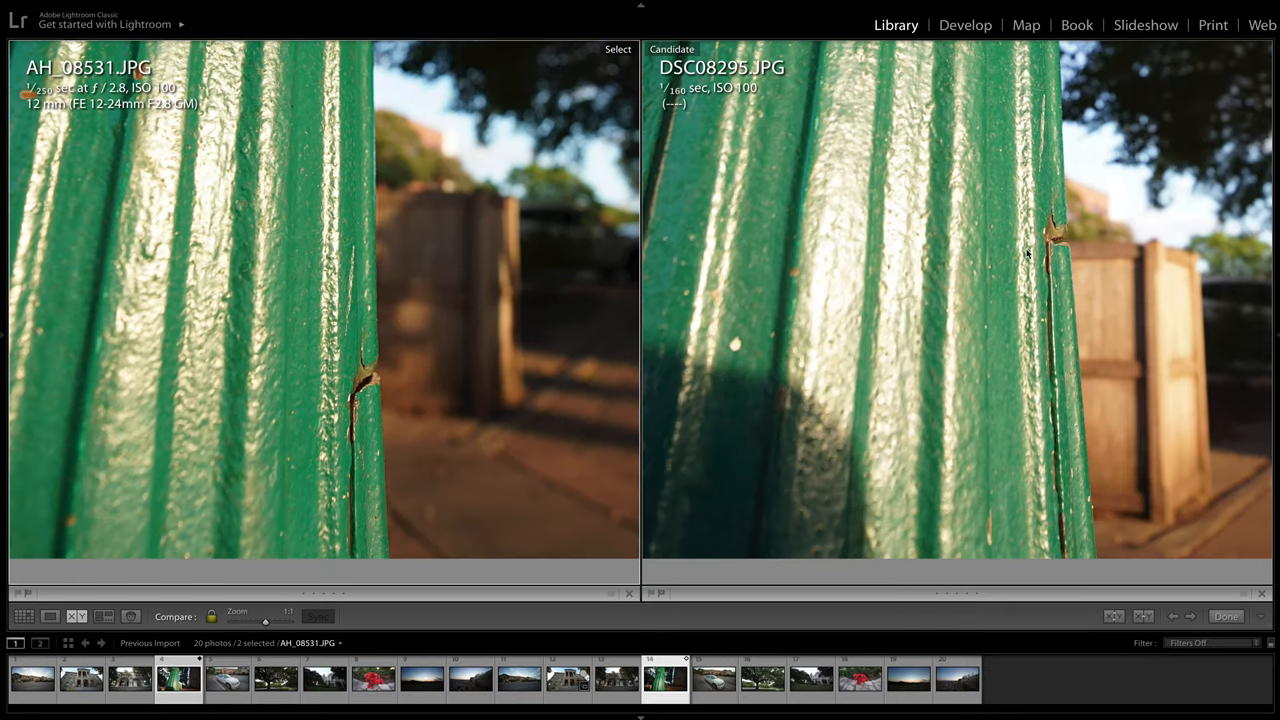
{"action": "mouse_move", "coordinate": [652, 248]}
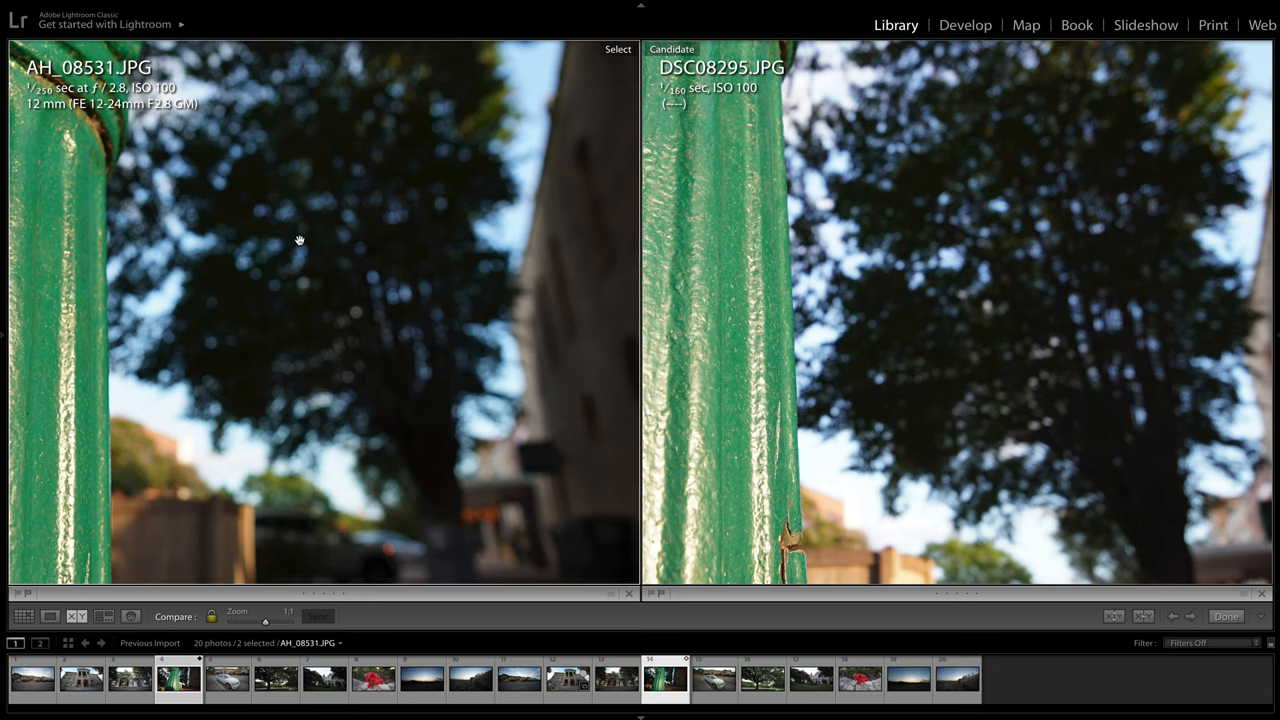
{"action": "mouse_move", "coordinate": [406, 266]}
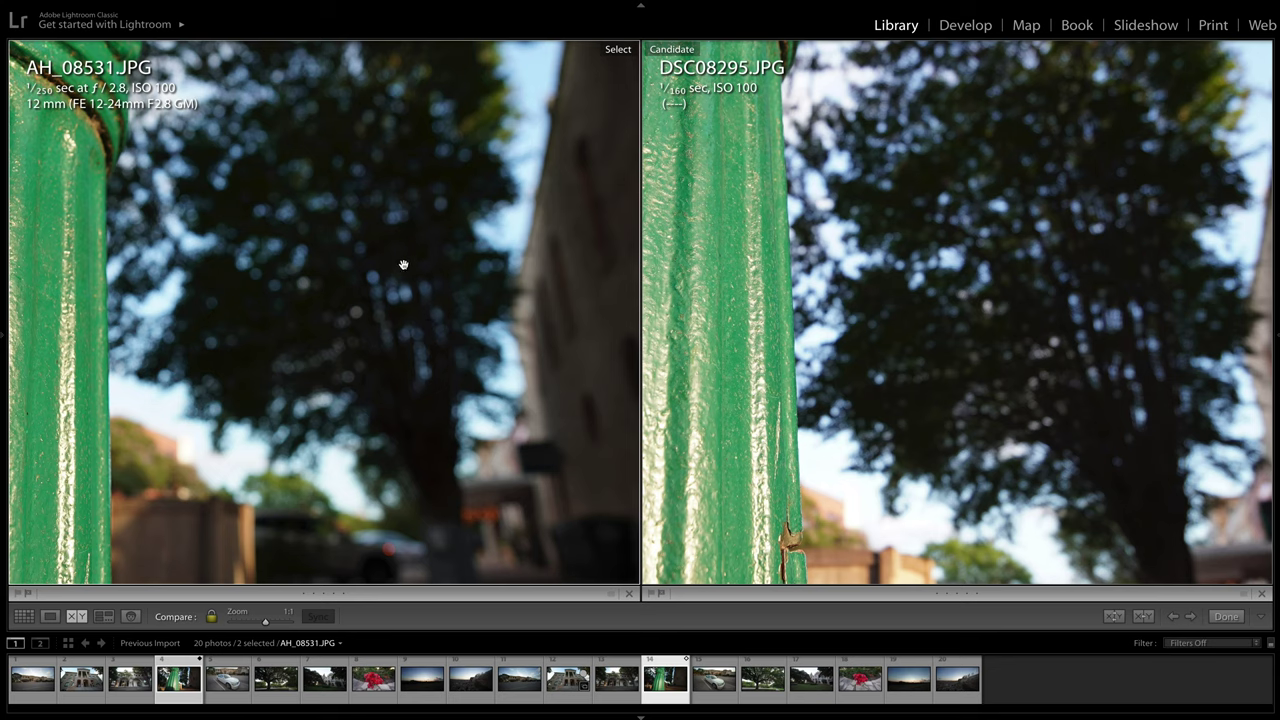
{"action": "mouse_move", "coordinate": [448, 260]}
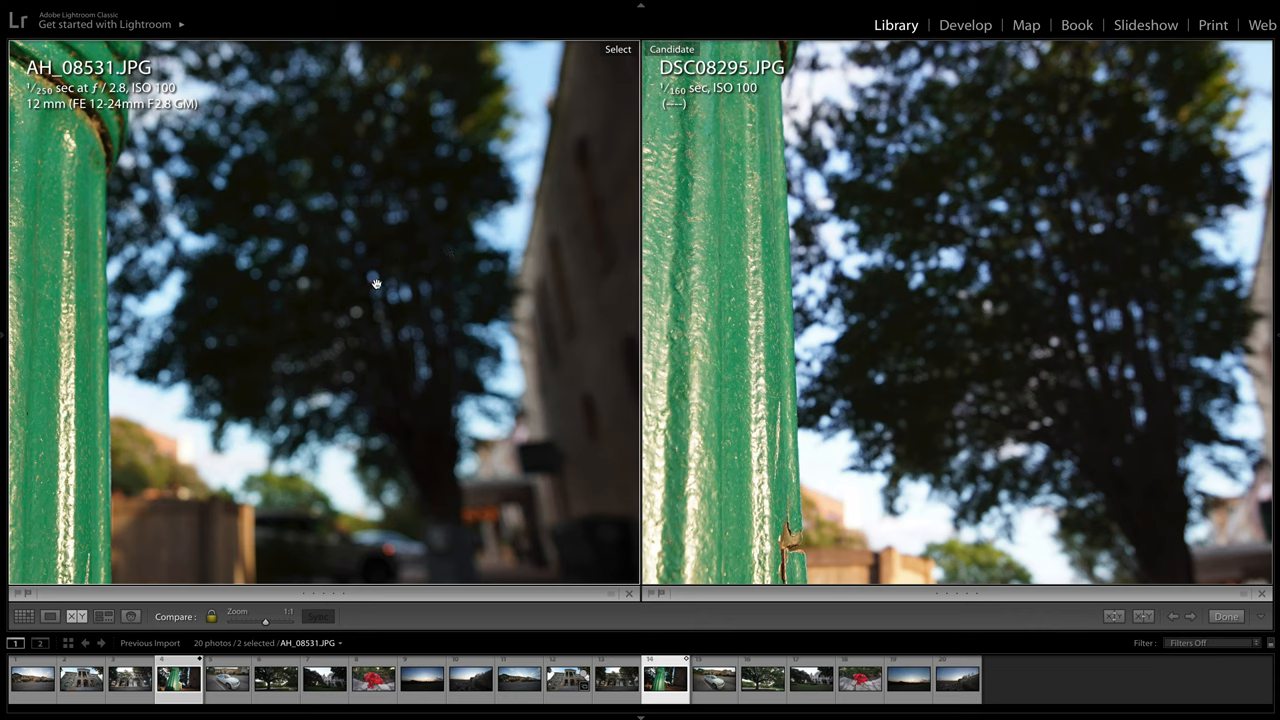
{"action": "mouse_move", "coordinate": [1030, 290]}
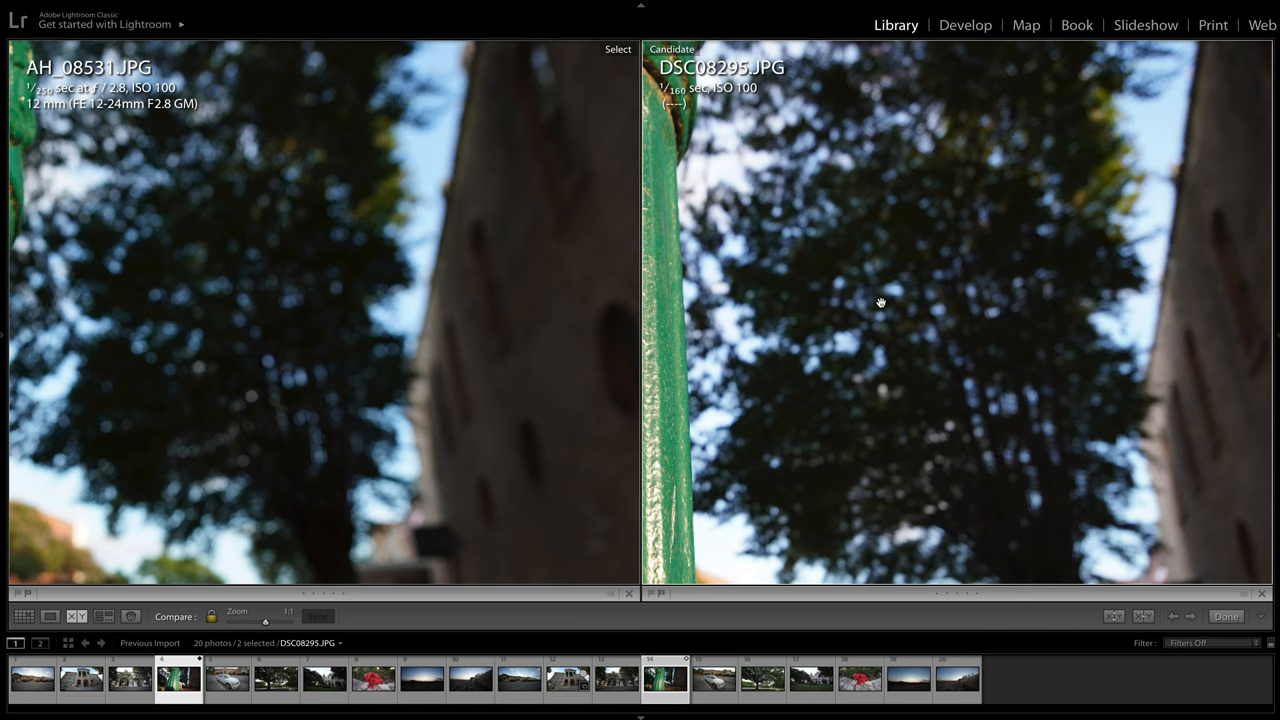
Move the comparison on to the white car pair AH_08532.JPG and DSC08296.JPG
{"action": "left_click", "coordinate": [288, 620]}
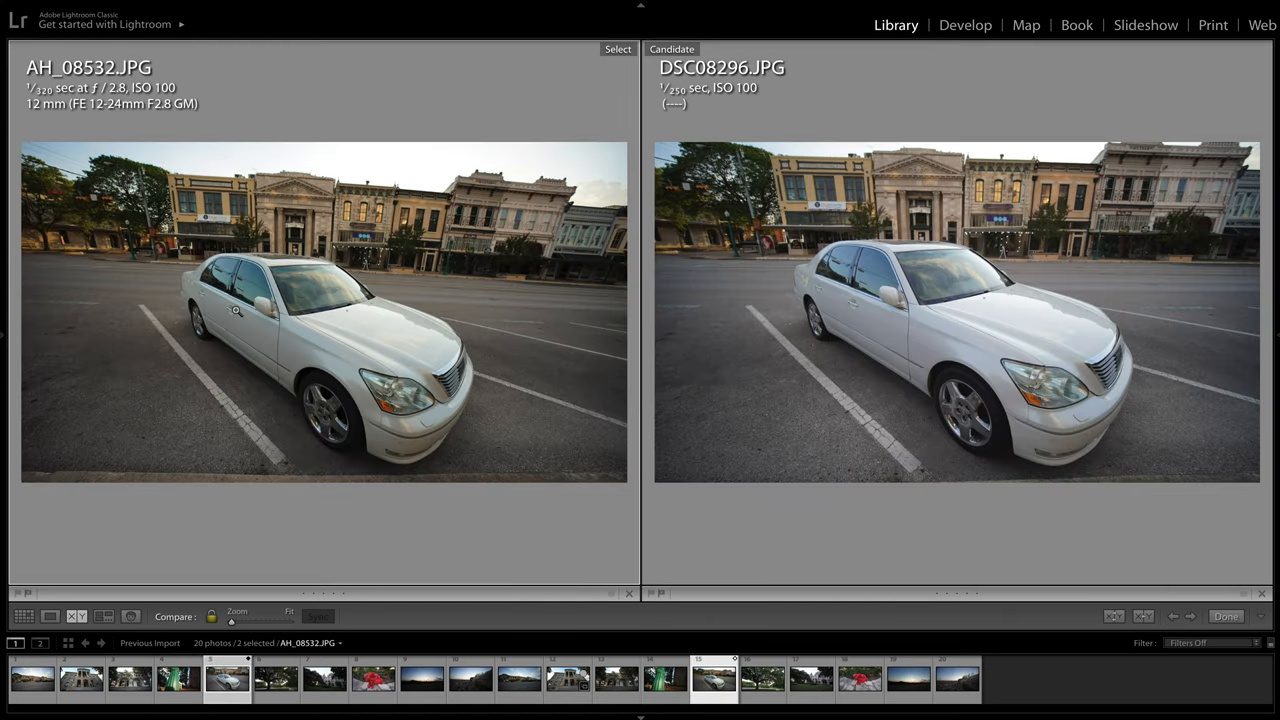
{"action": "mouse_move", "coordinate": [284, 222]}
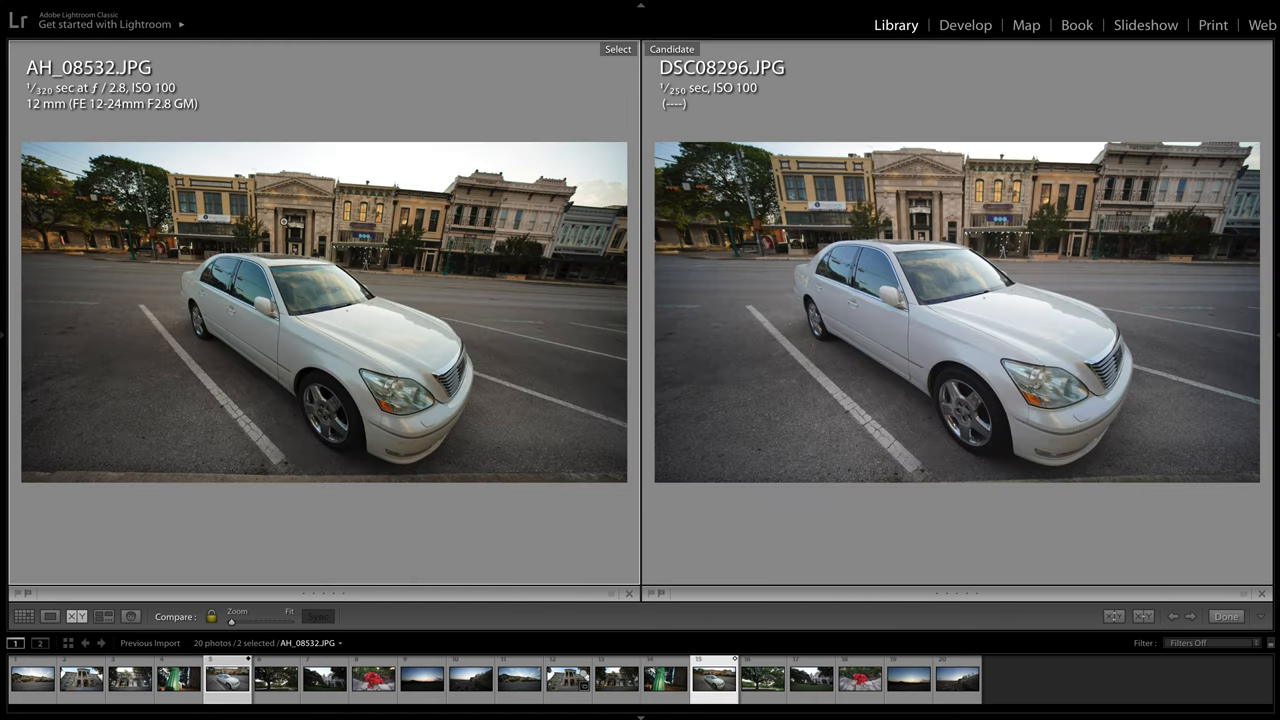
{"action": "mouse_move", "coordinate": [720, 308]}
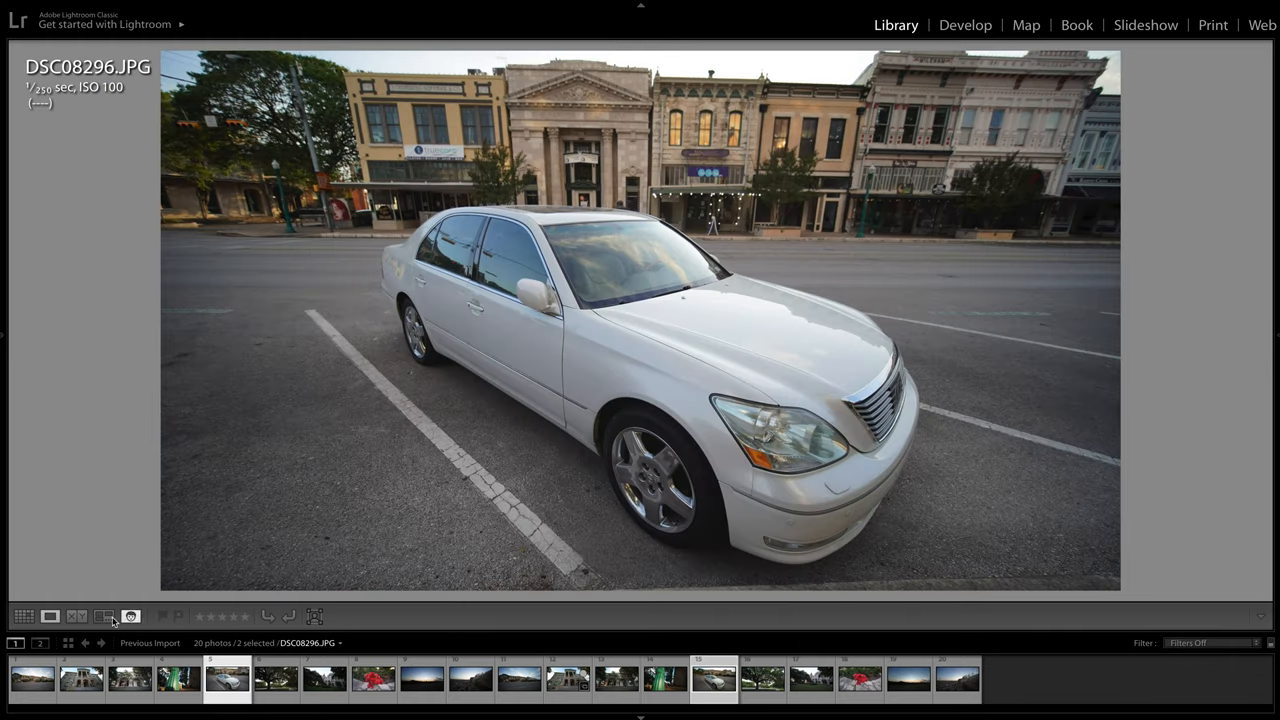
Return from the single car photo DSC08296.JPG to the side-by-side pair
{"action": "left_click", "coordinate": [104, 616]}
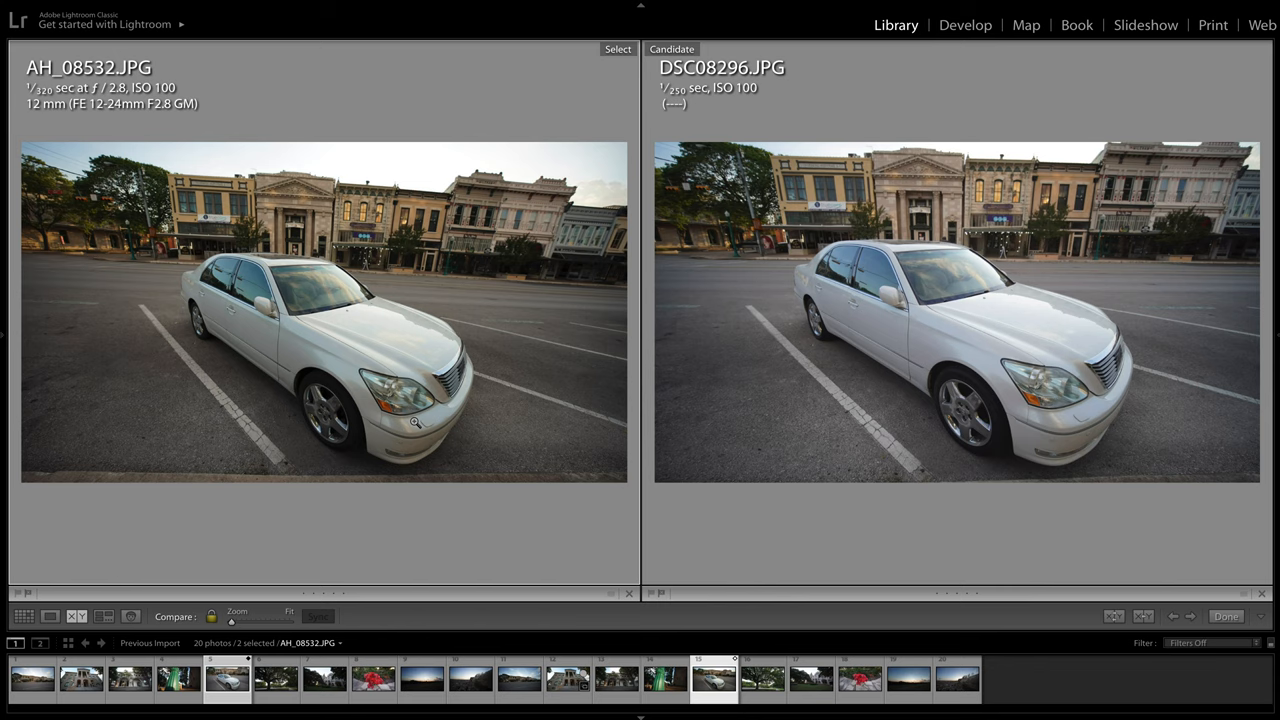
{"action": "mouse_move", "coordinate": [1084, 368]}
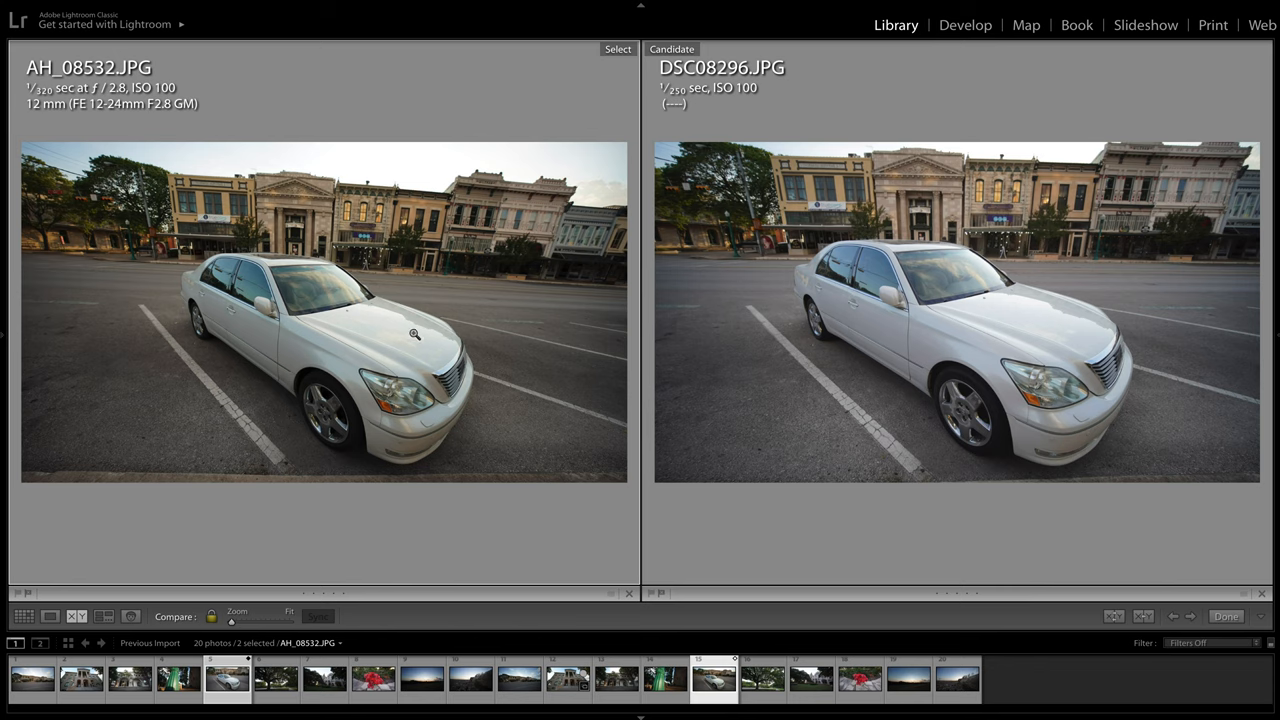
{"action": "mouse_move", "coordinate": [612, 318]}
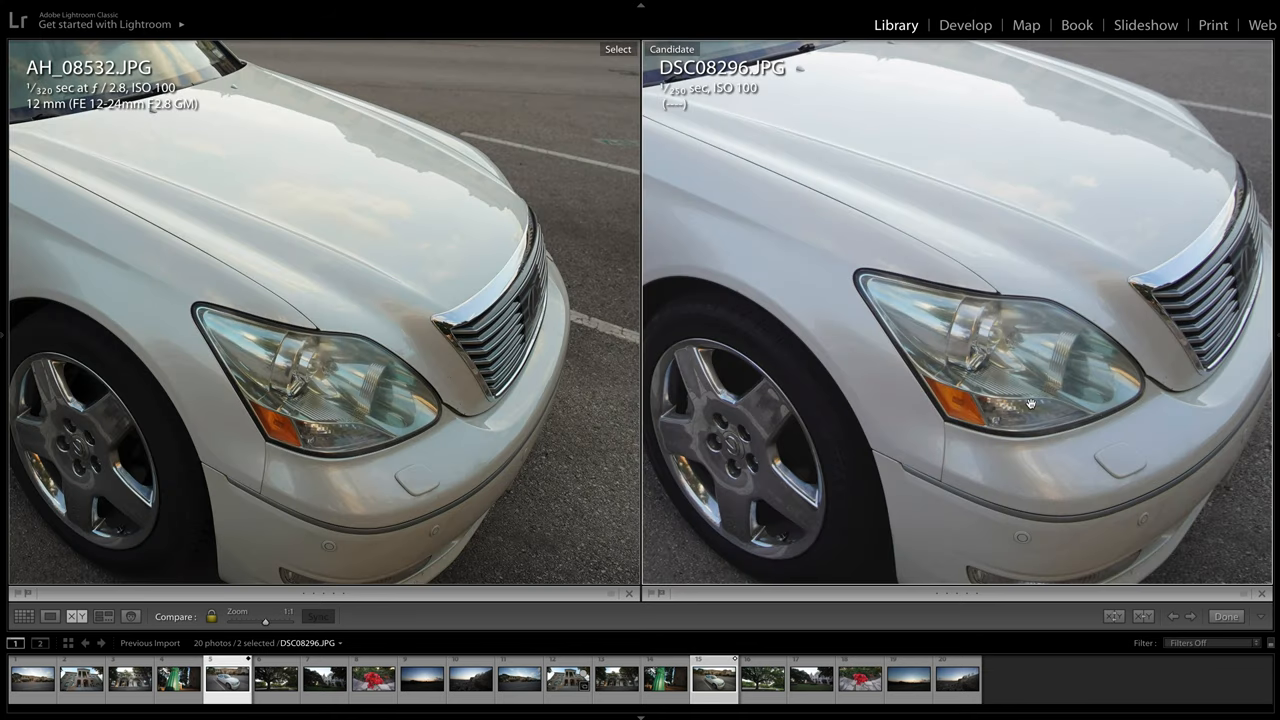
{"action": "mouse_move", "coordinate": [532, 414]}
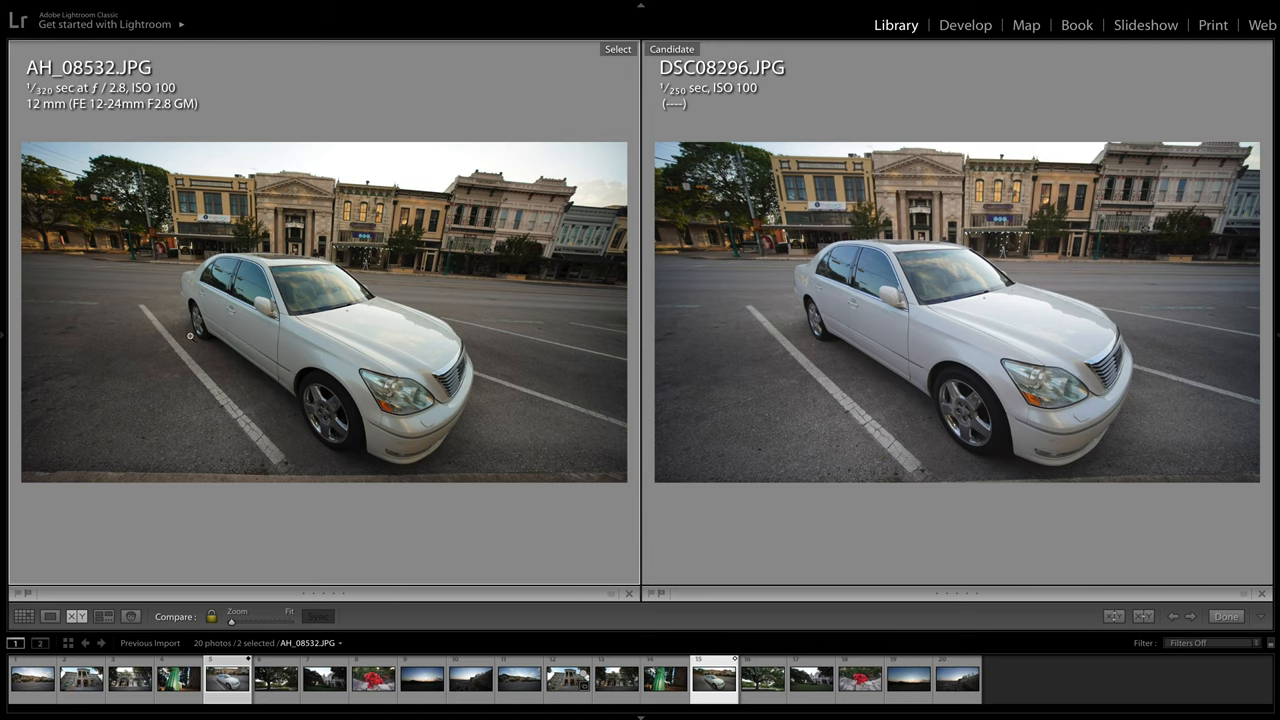
{"action": "mouse_move", "coordinate": [416, 304]}
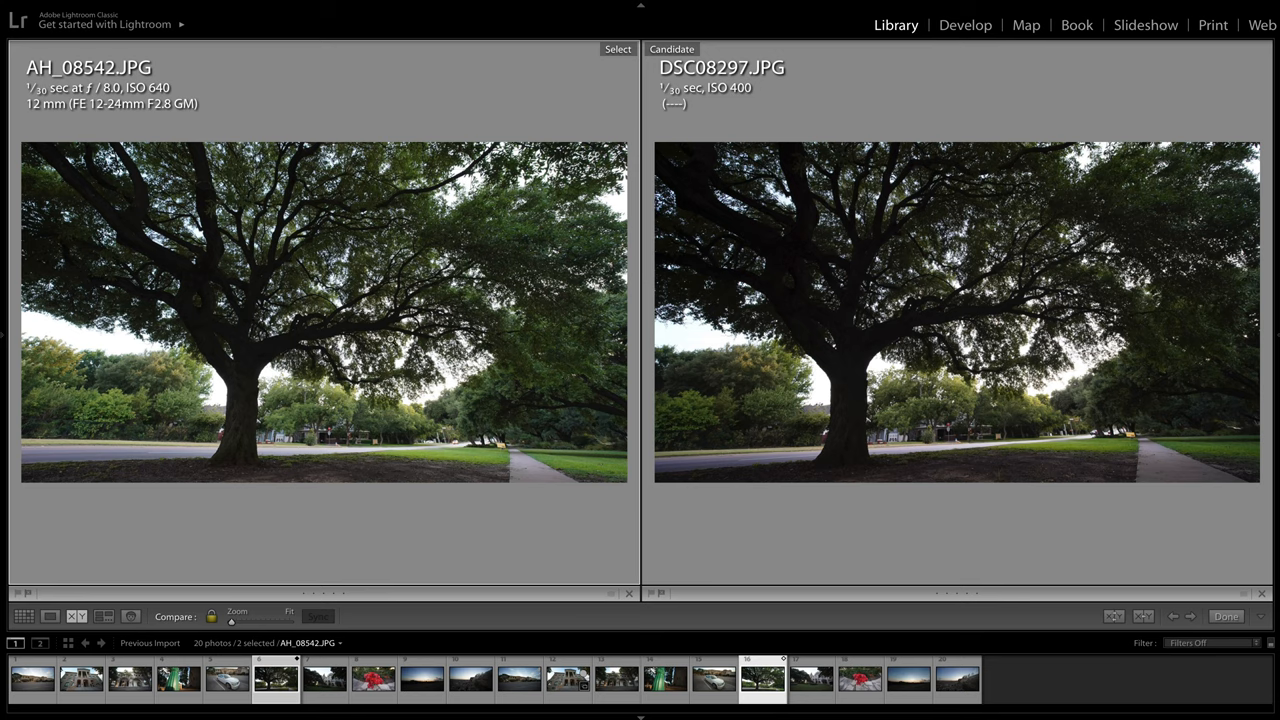
Zoom both oak tree photos AH_08542.JPG and DSC08297.JPG into the leafy canopy
{"action": "left_click", "coordinate": [264, 620]}
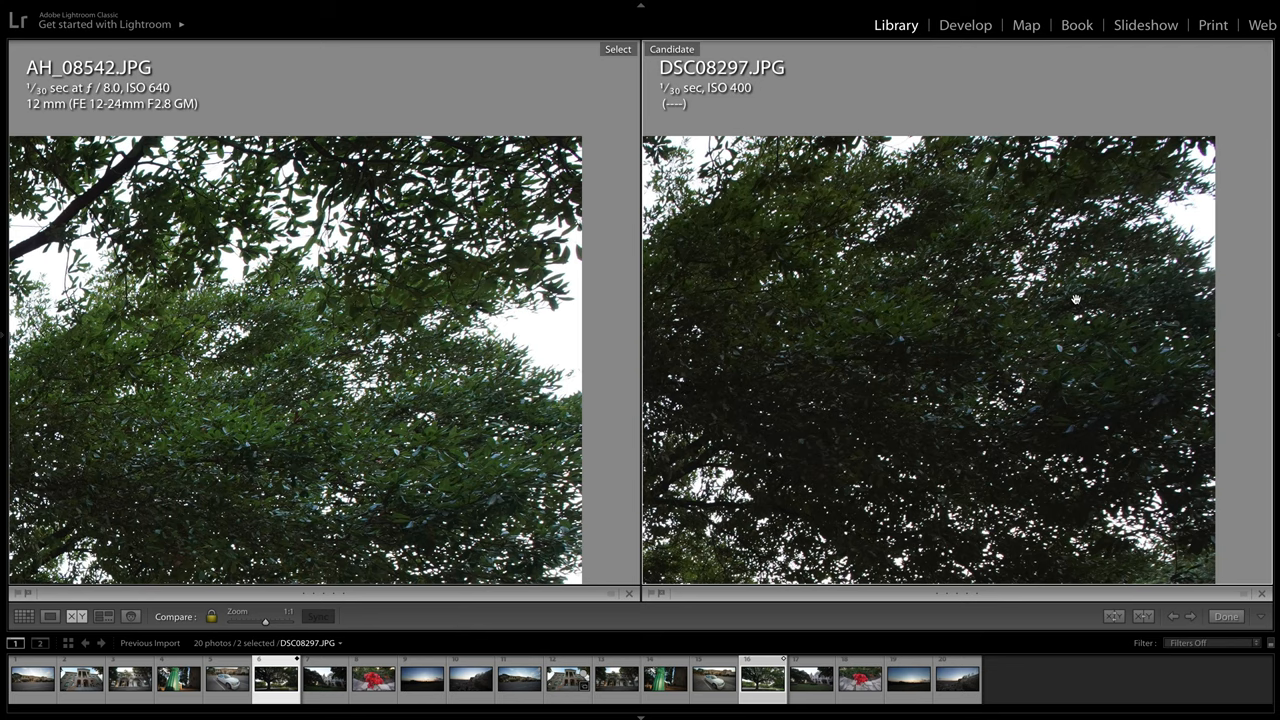
{"action": "mouse_move", "coordinate": [1136, 360]}
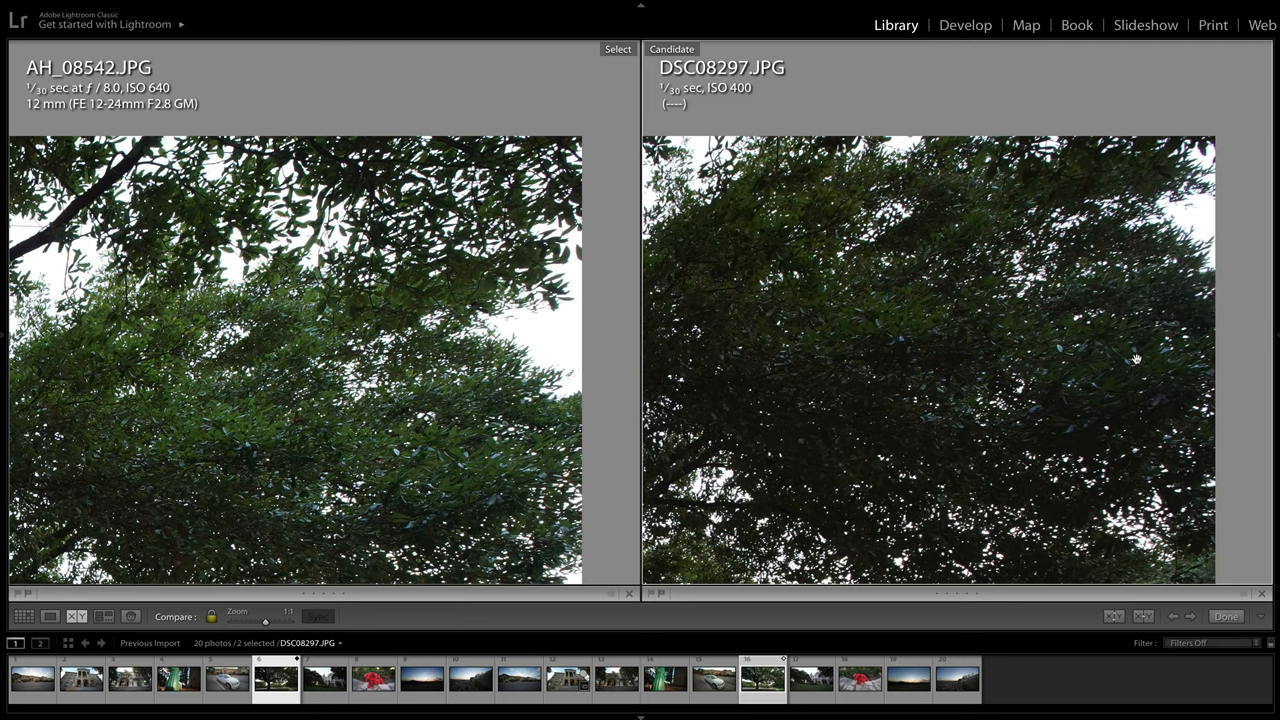
{"action": "mouse_move", "coordinate": [1036, 332]}
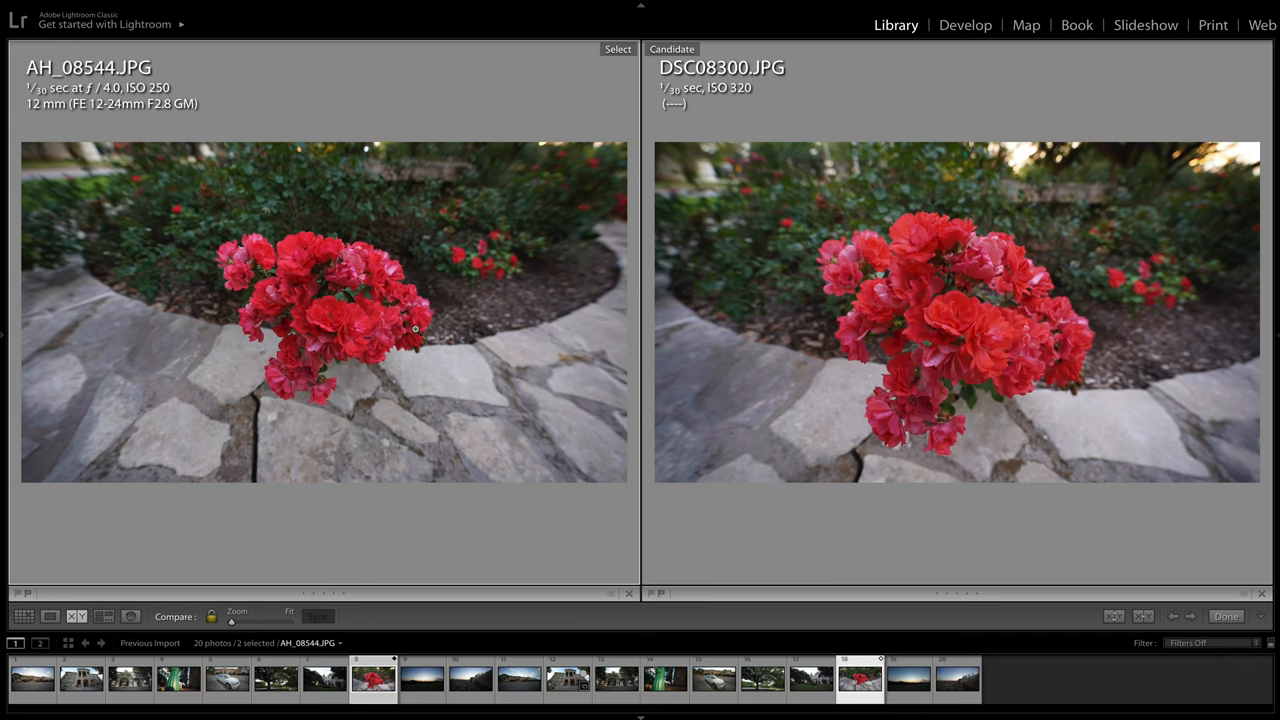
{"action": "mouse_move", "coordinate": [534, 276]}
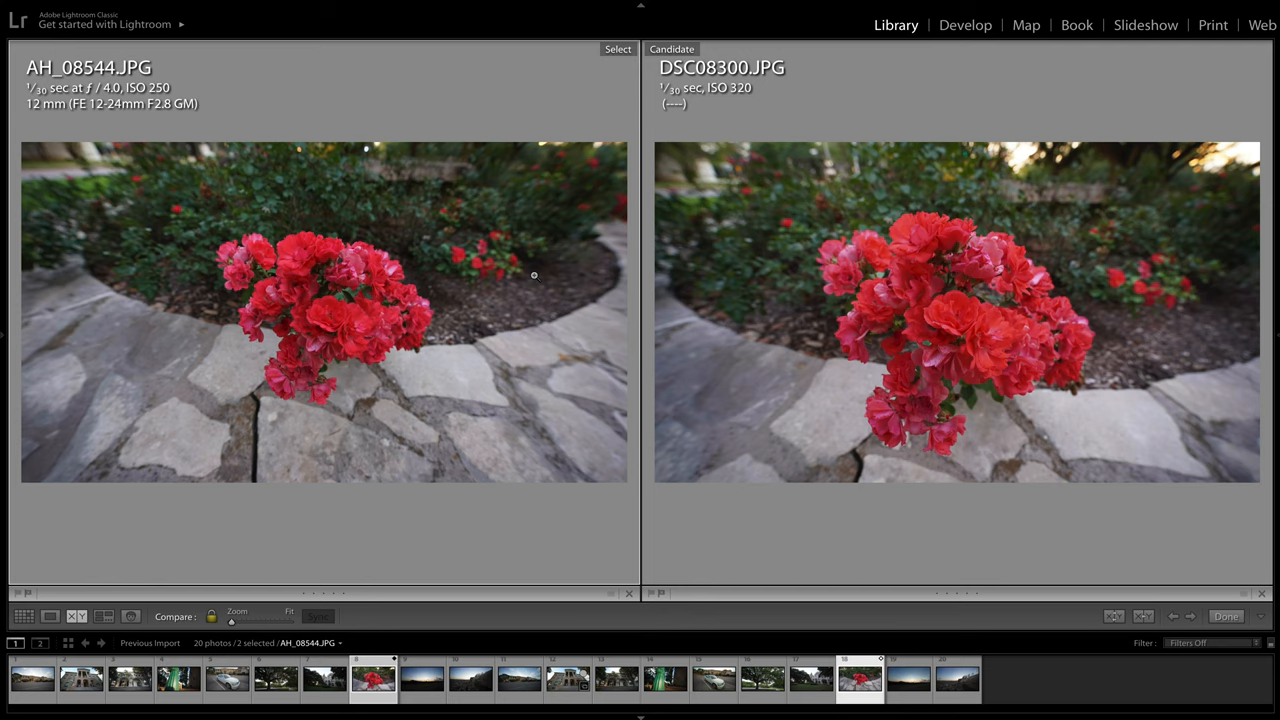
{"action": "mouse_move", "coordinate": [1008, 358]}
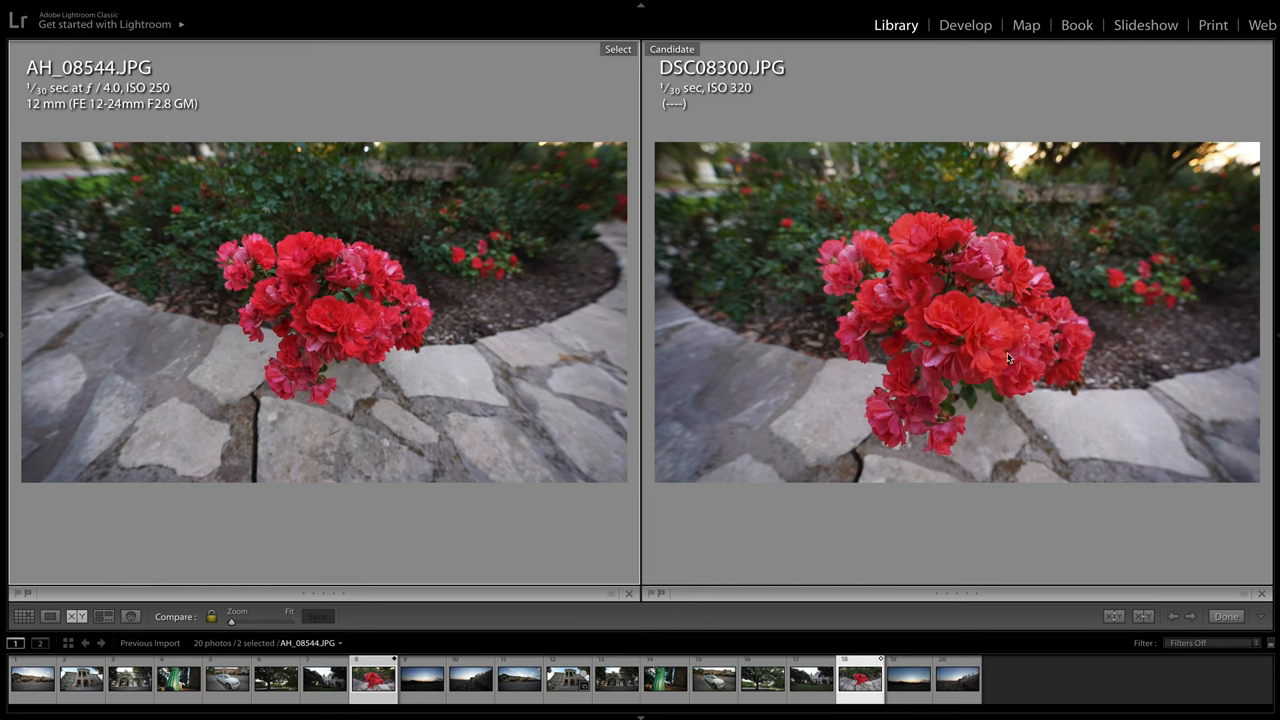
{"action": "mouse_move", "coordinate": [794, 396]}
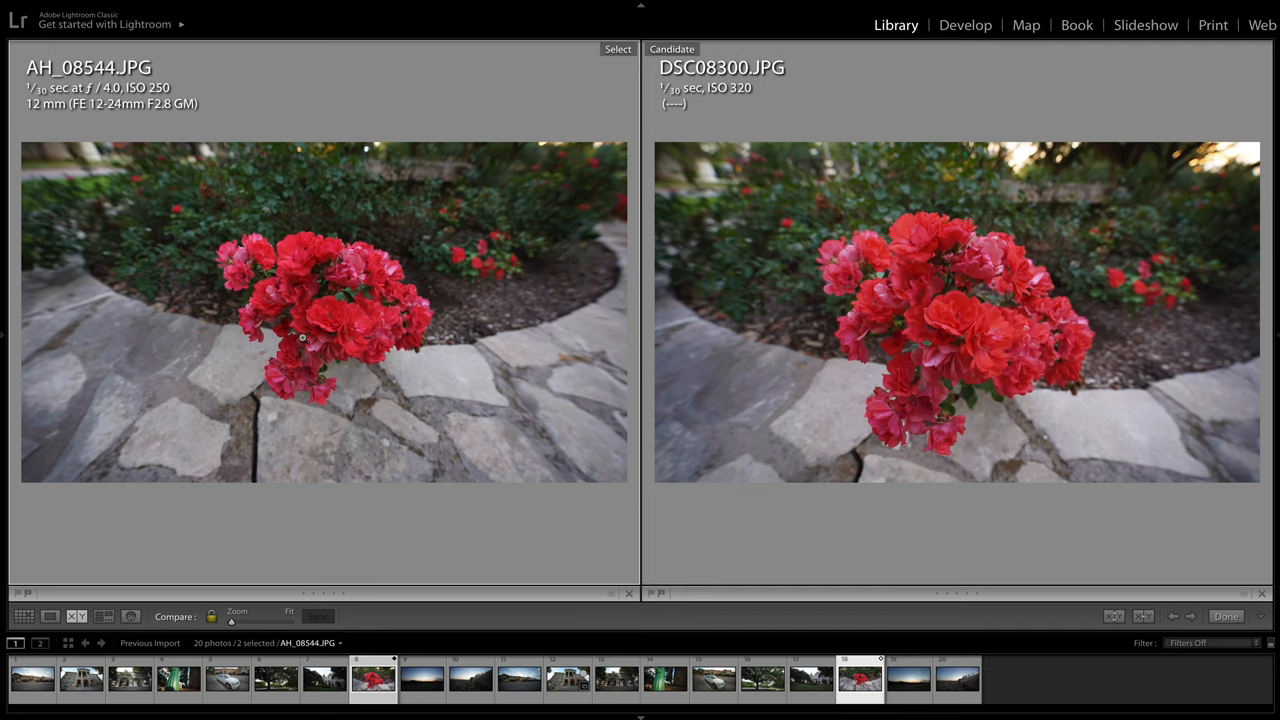
Magnify the red flower pair to inspect petals, then return to the whole frames
{"action": "left_click_drag", "start_coordinate": [240, 620], "coordinate": [290, 620]}
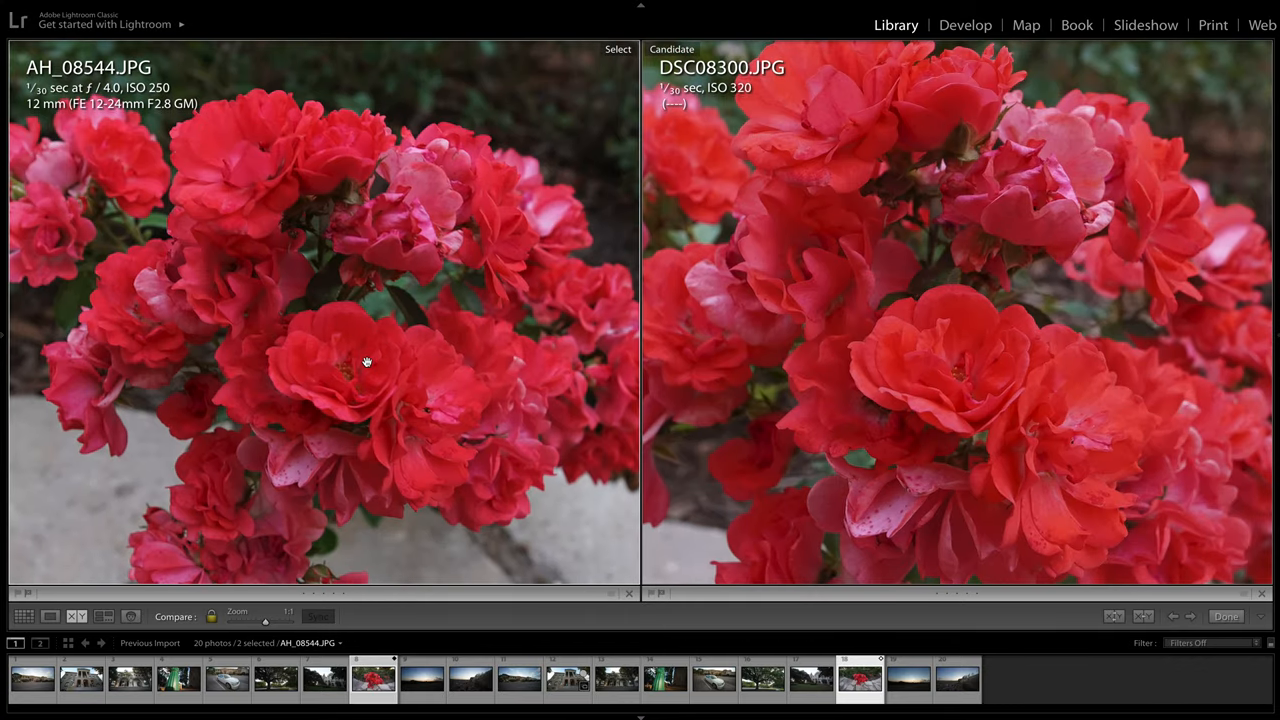
{"action": "mouse_move", "coordinate": [990, 320]}
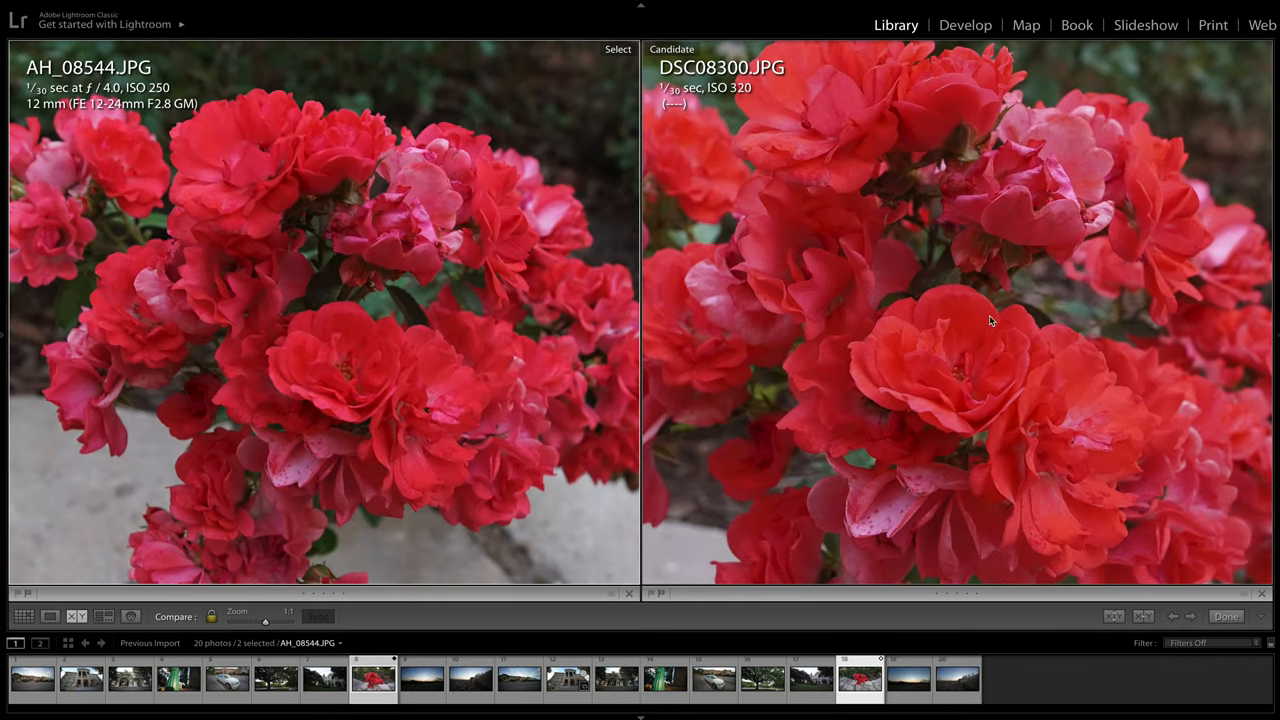
{"action": "left_click", "coordinate": [266, 624]}
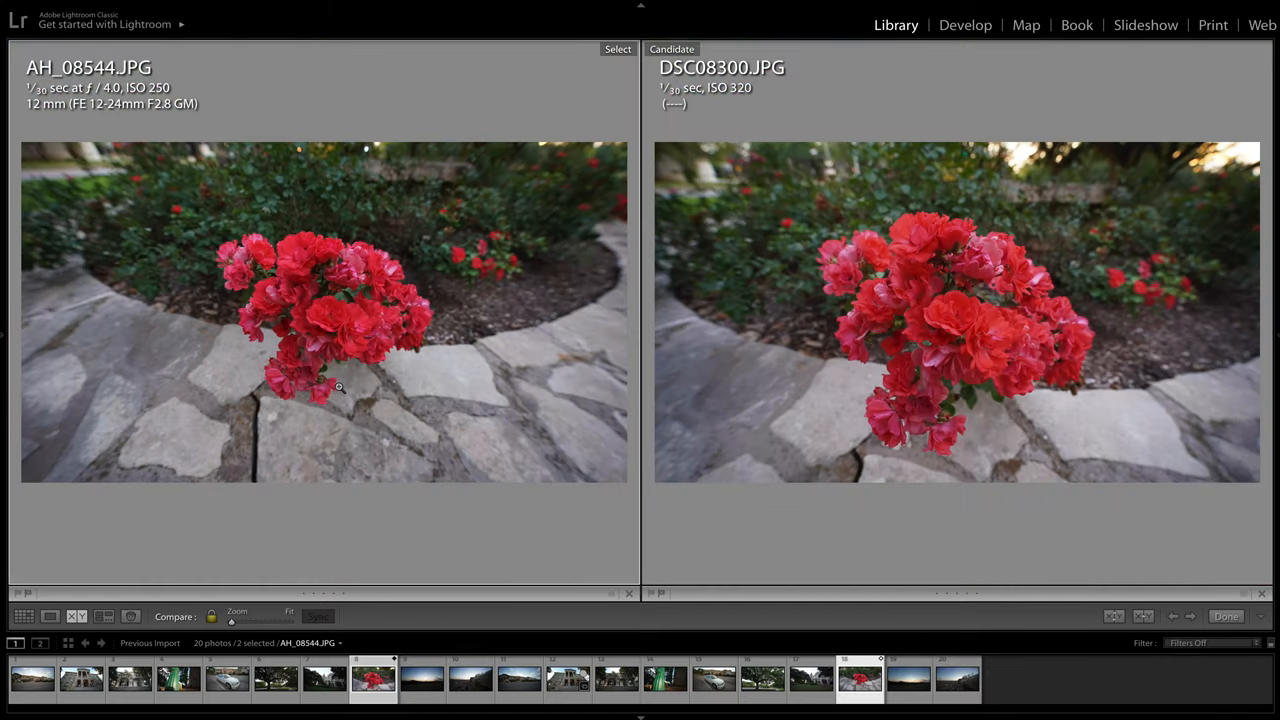
{"action": "mouse_move", "coordinate": [900, 284]}
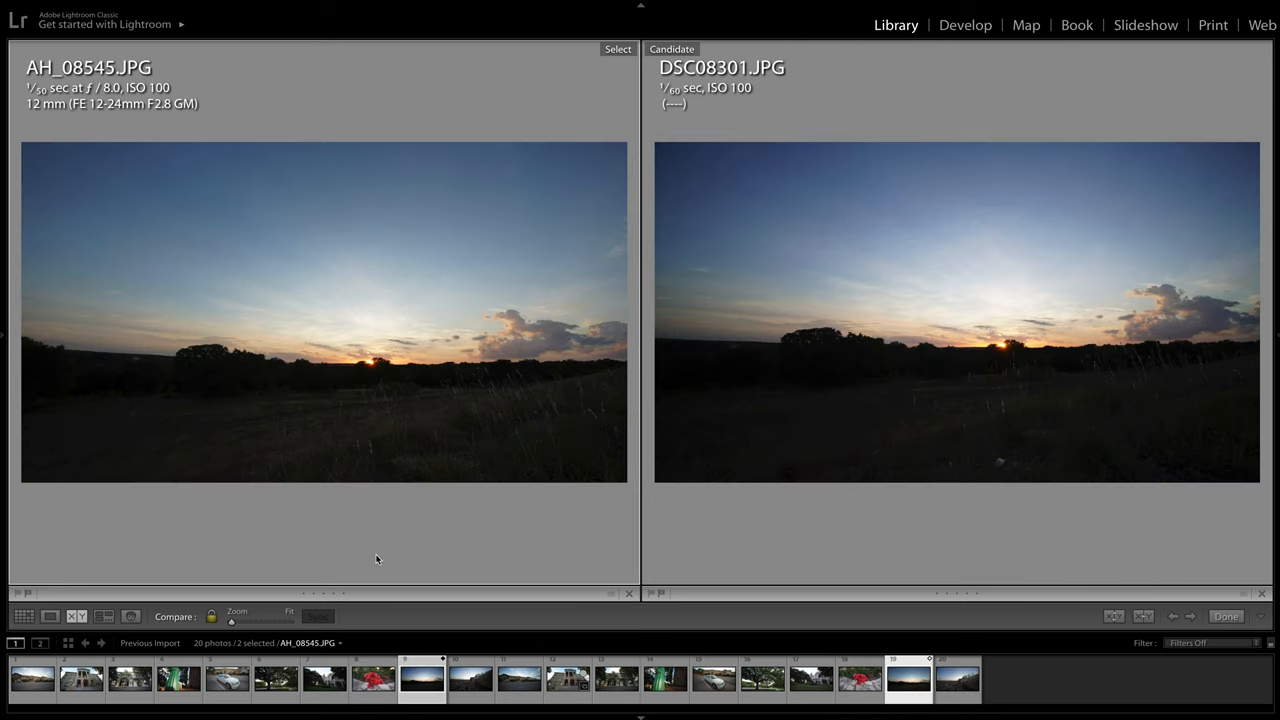
{"action": "mouse_move", "coordinate": [356, 468]}
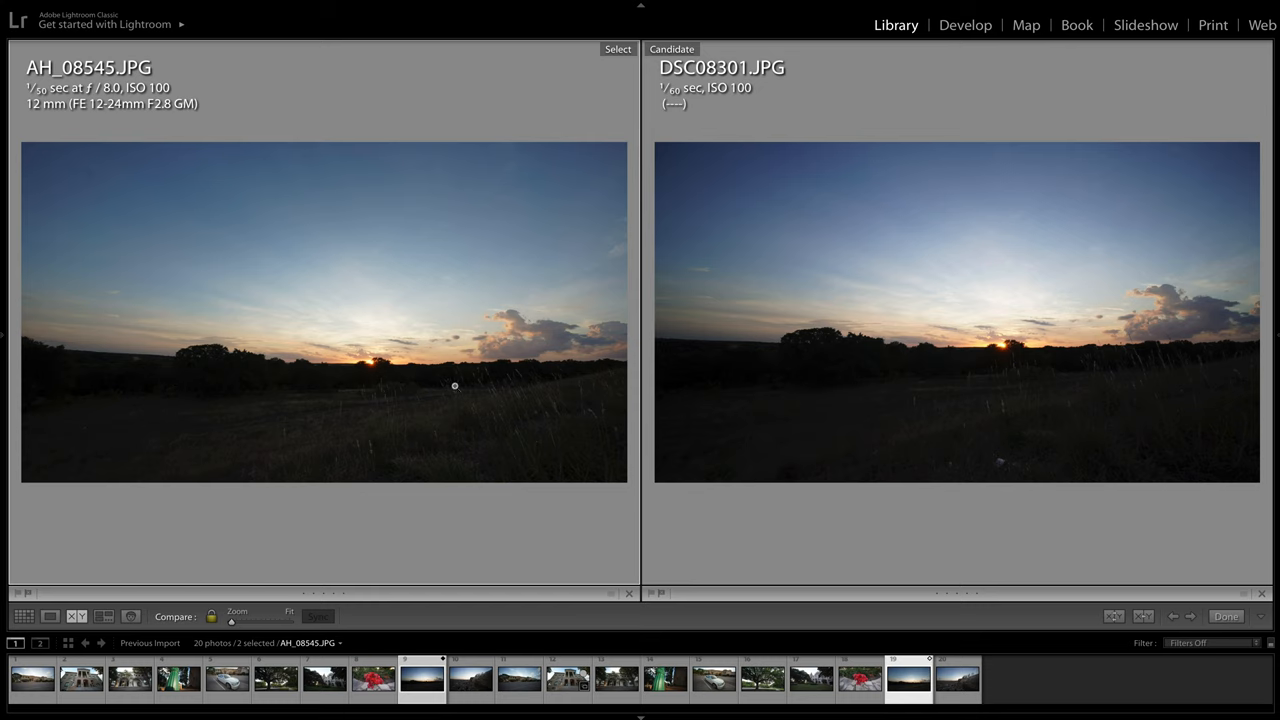
{"action": "mouse_move", "coordinate": [368, 364]}
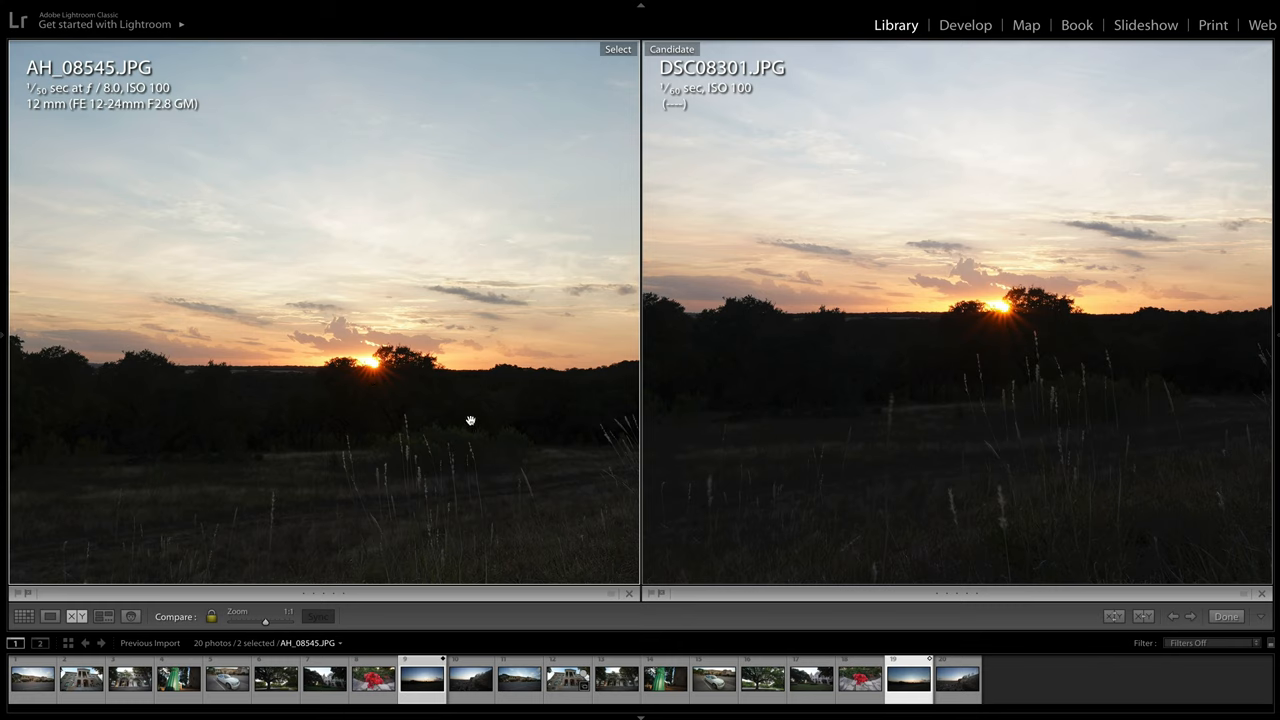
{"action": "mouse_move", "coordinate": [684, 400]}
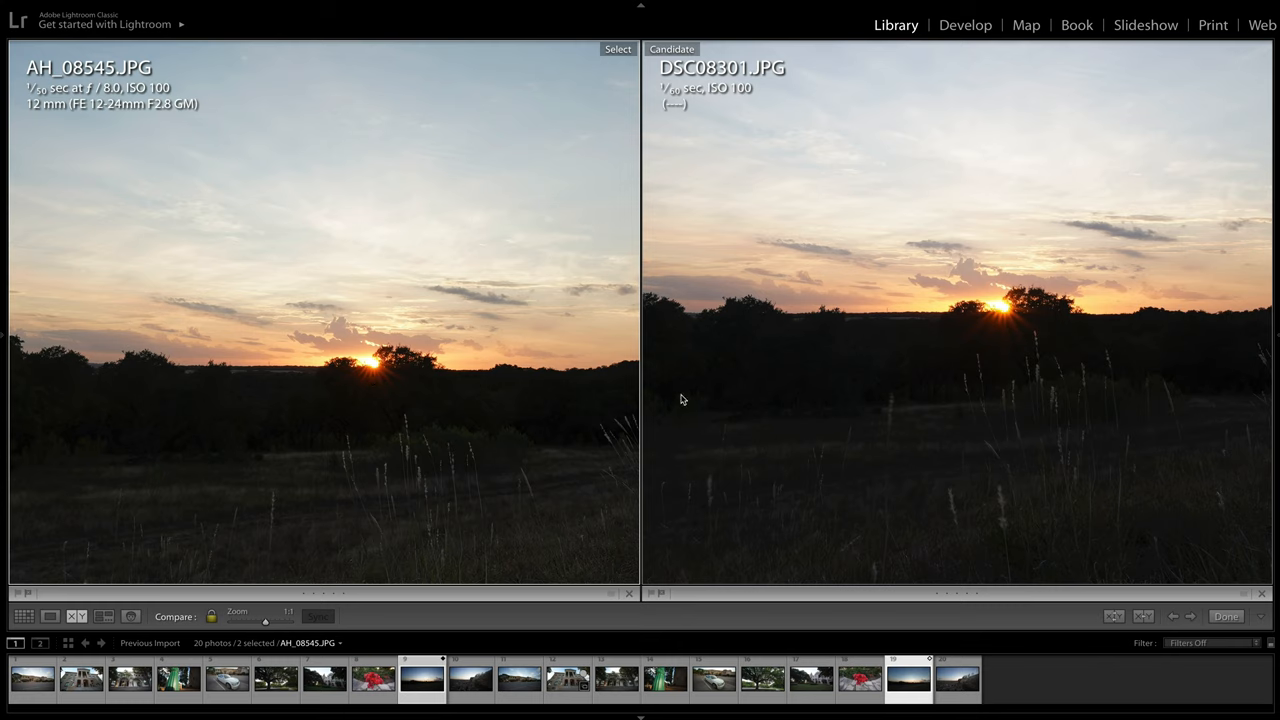
{"action": "mouse_move", "coordinate": [384, 350]}
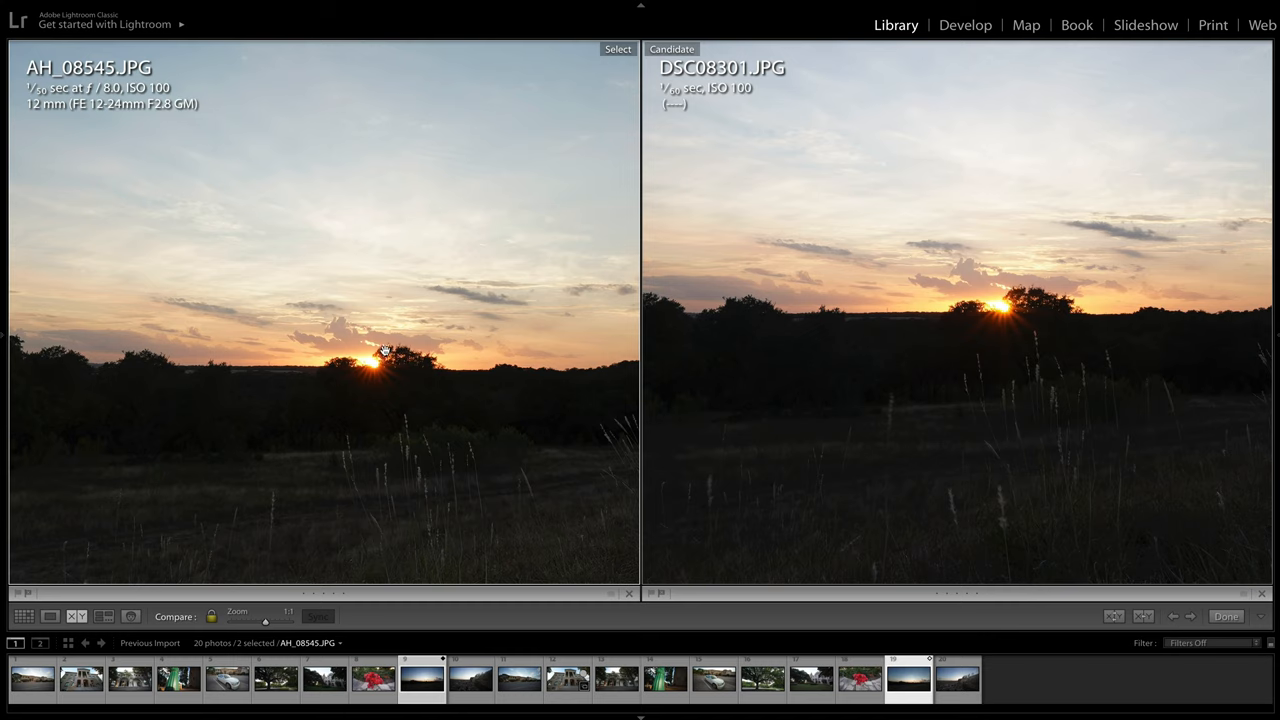
{"action": "mouse_move", "coordinate": [1048, 318]}
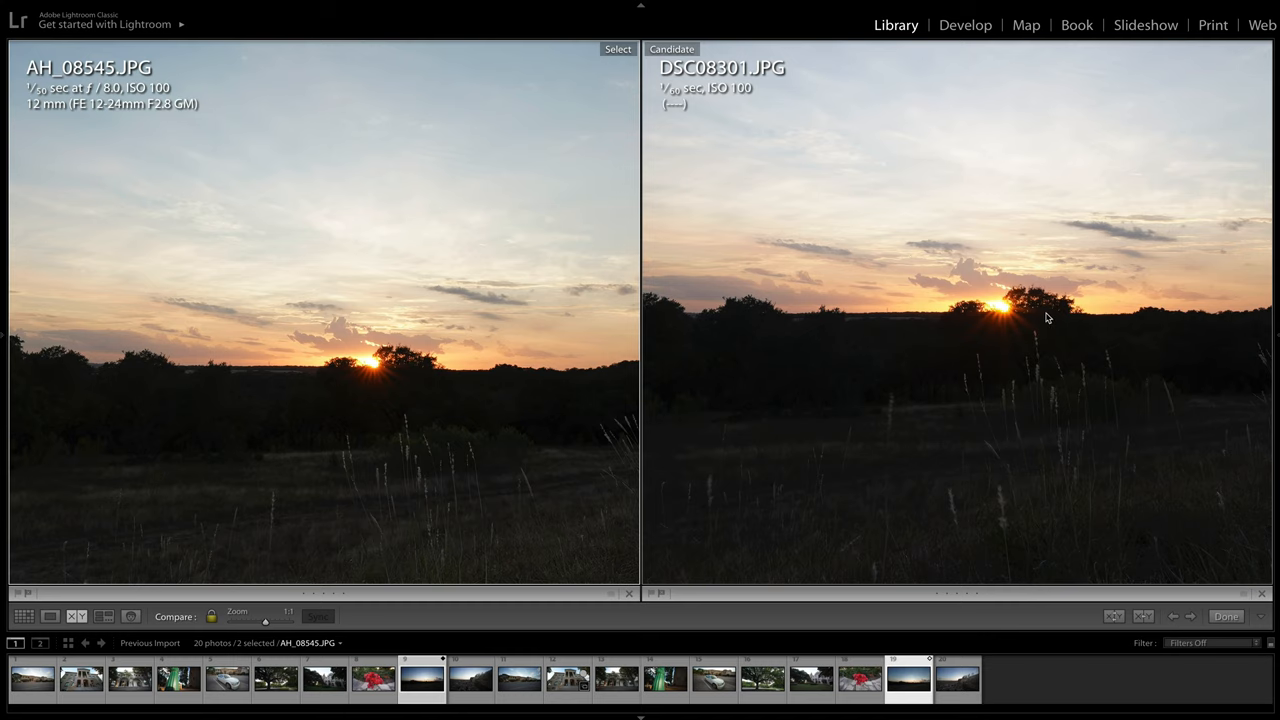
{"action": "mouse_move", "coordinate": [442, 356]}
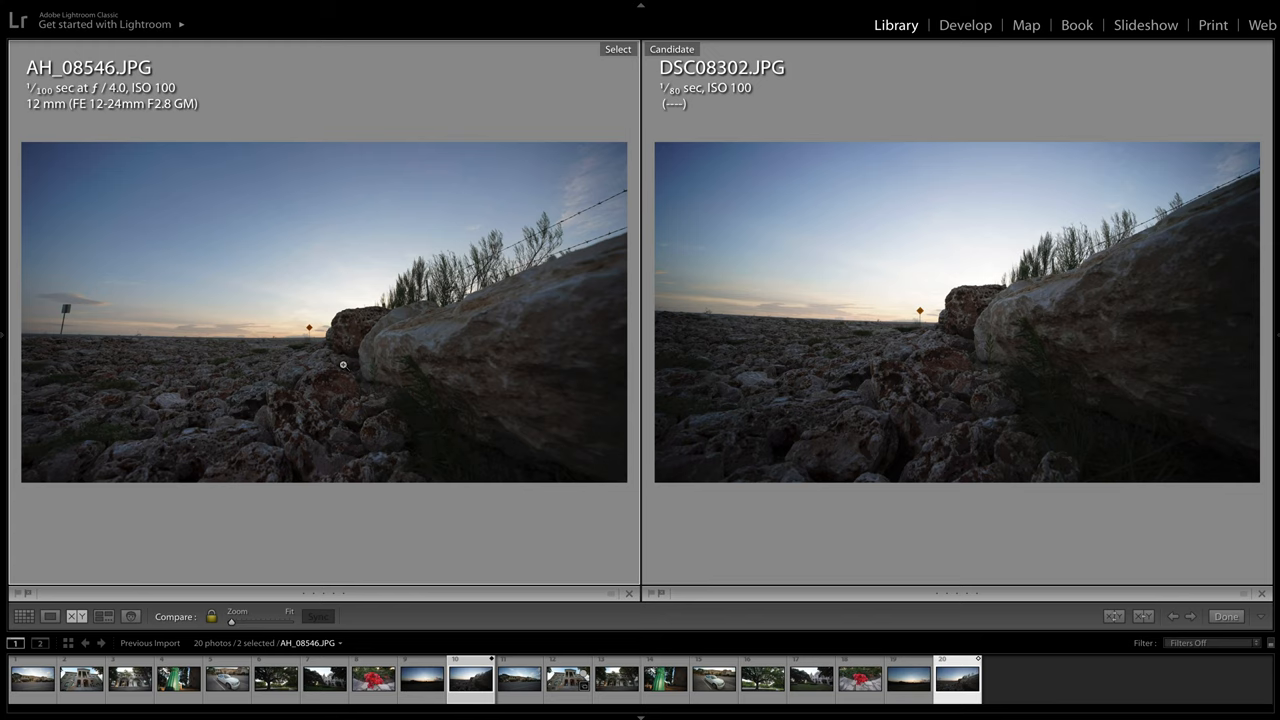
{"action": "mouse_move", "coordinate": [308, 332]}
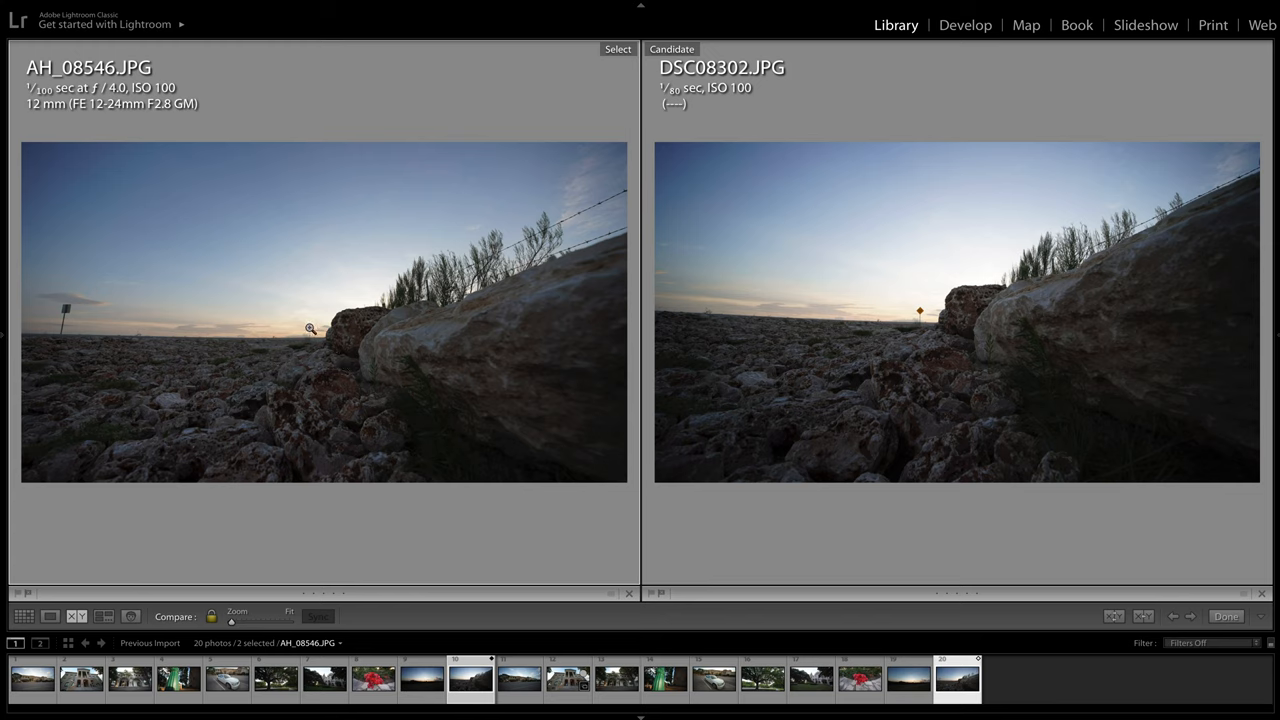
{"action": "mouse_move", "coordinate": [610, 316]}
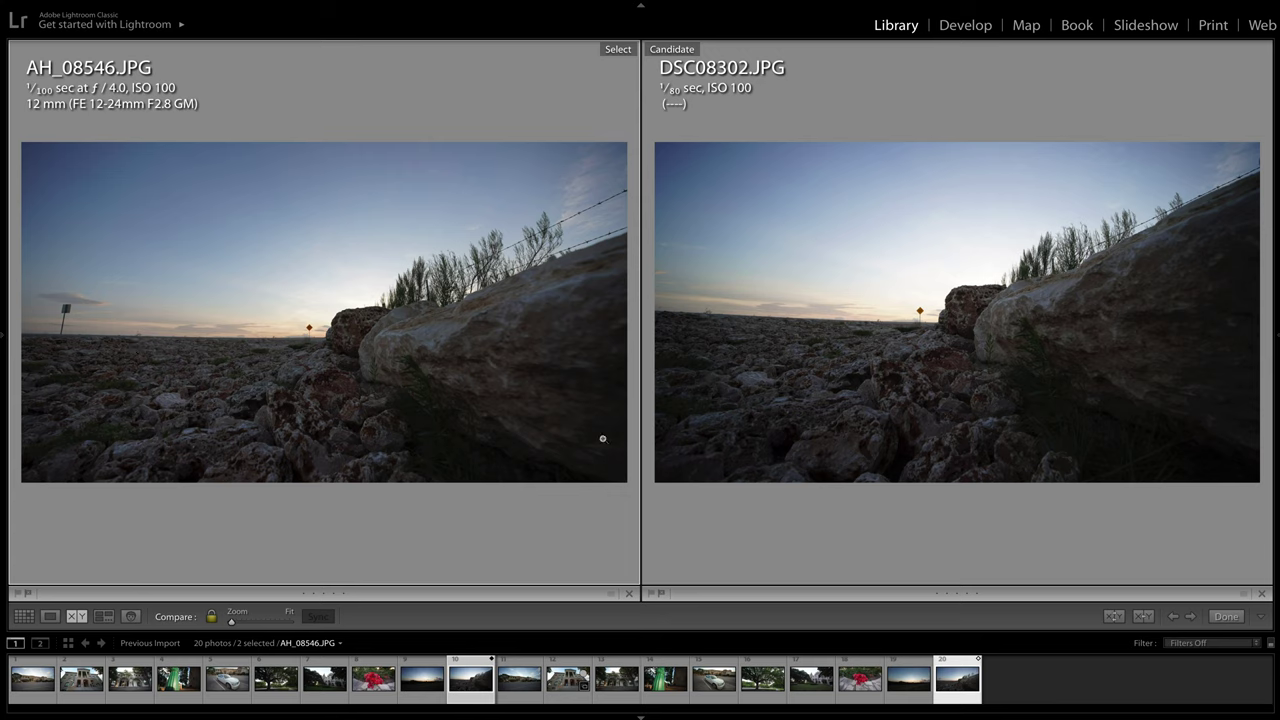
{"action": "mouse_move", "coordinate": [608, 230]}
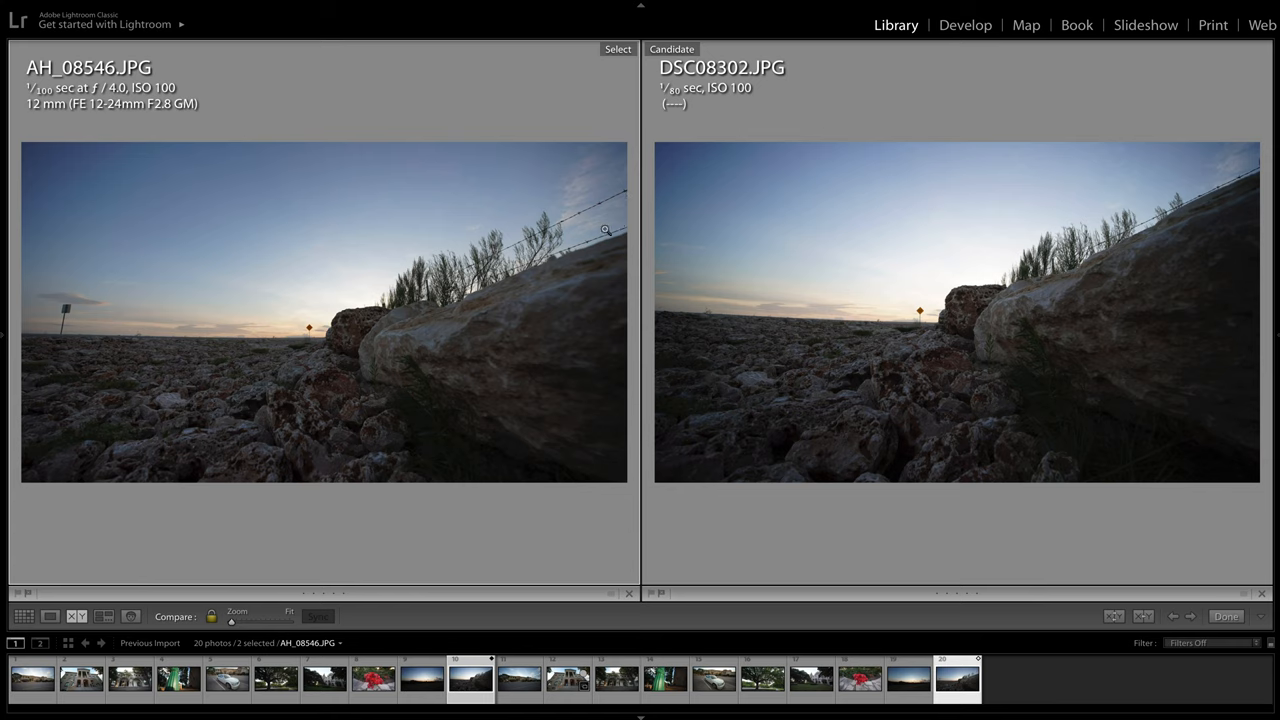
{"action": "mouse_move", "coordinate": [584, 420]}
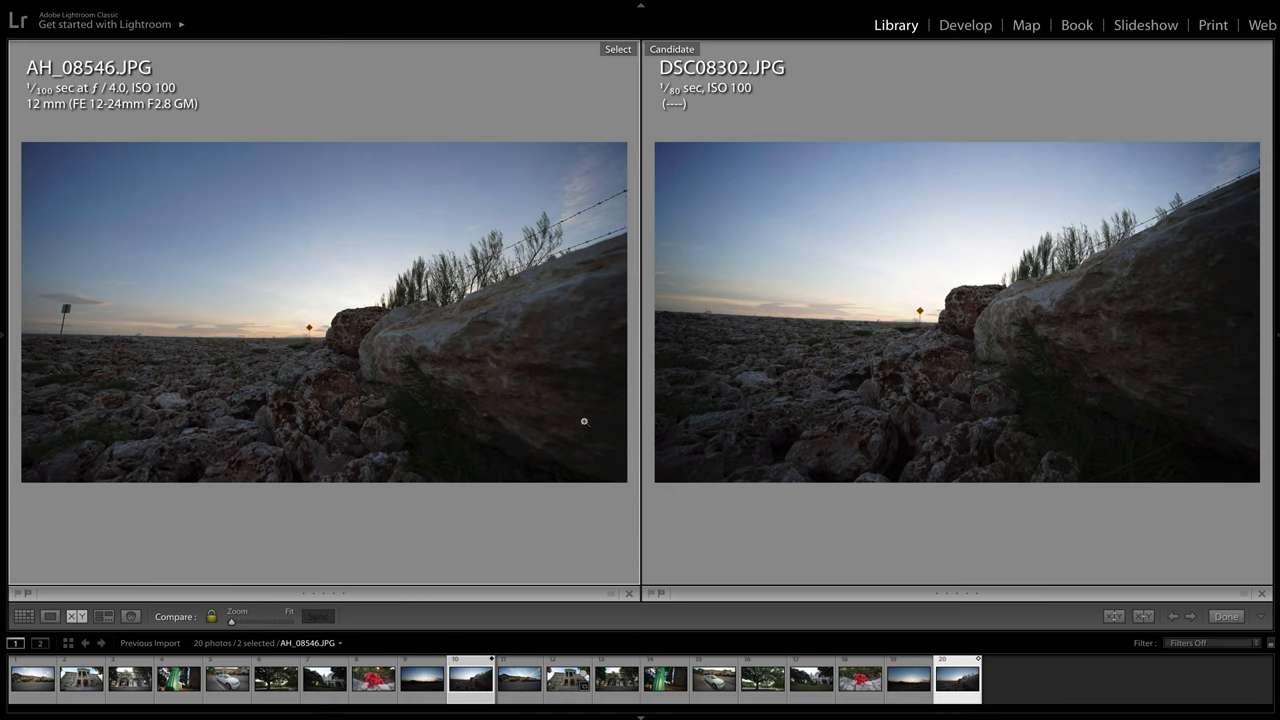
{"action": "mouse_move", "coordinate": [1108, 362]}
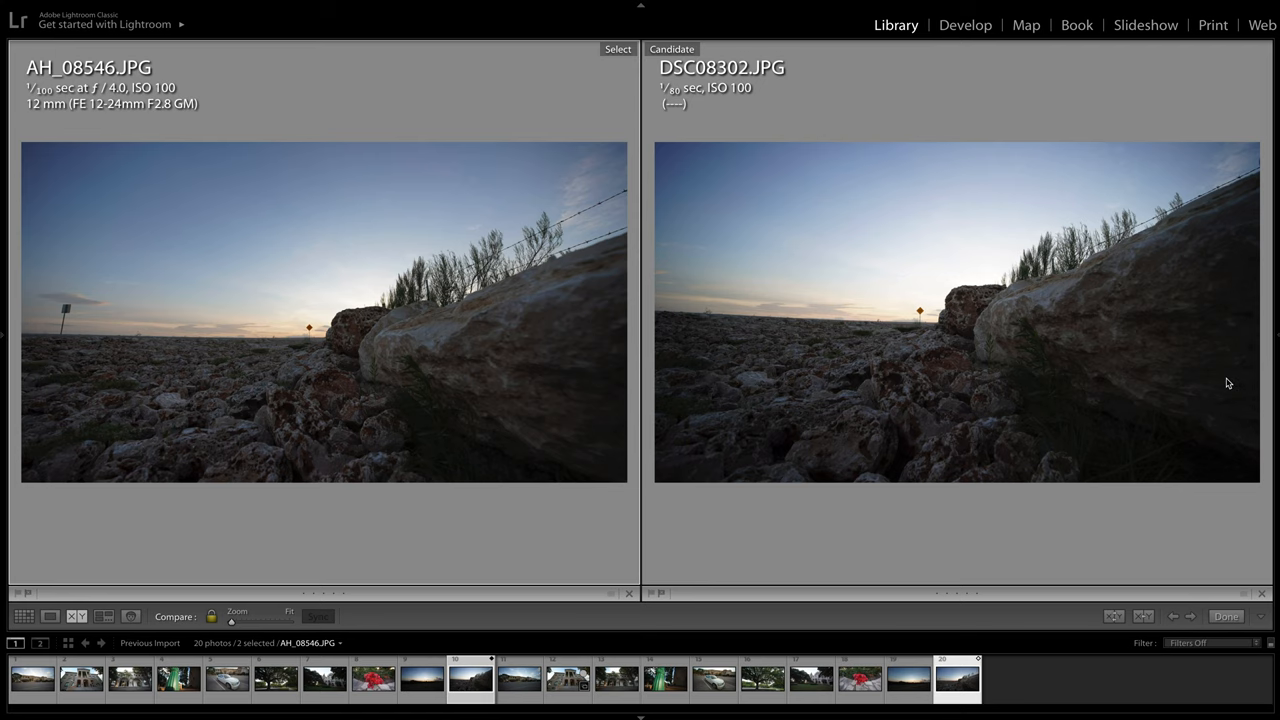
{"action": "mouse_move", "coordinate": [312, 328]}
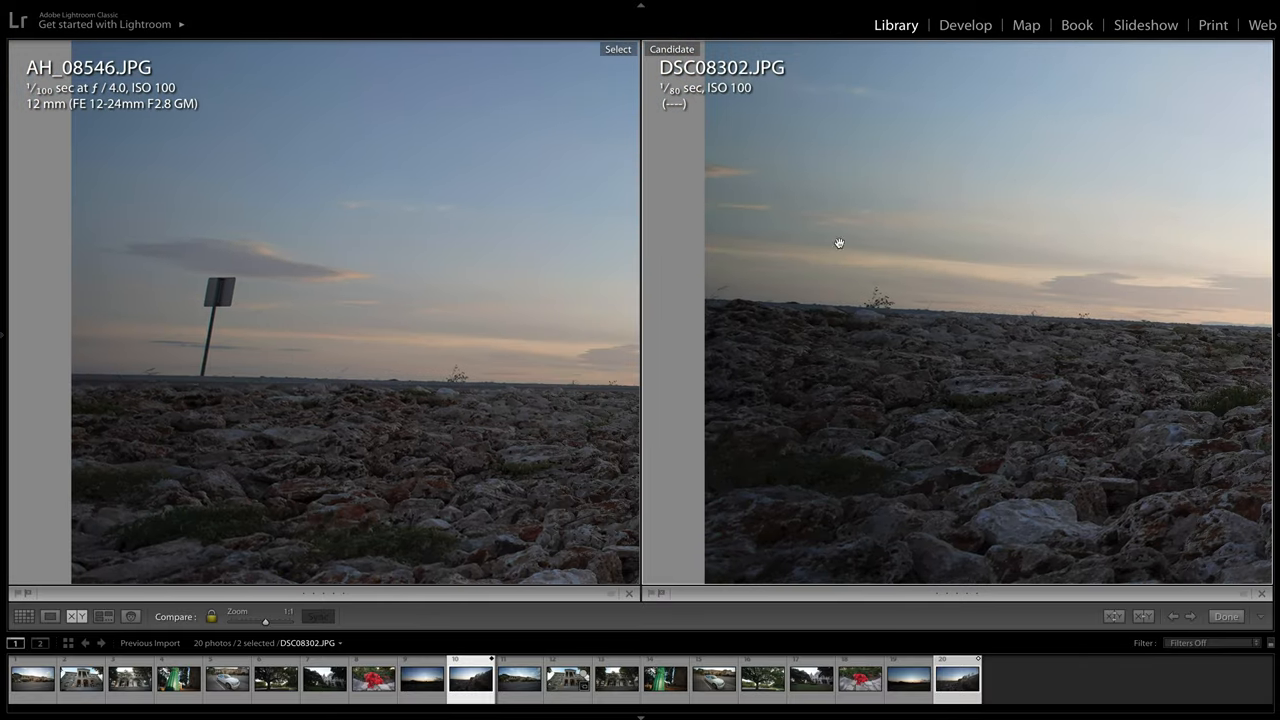
{"action": "mouse_move", "coordinate": [878, 198]}
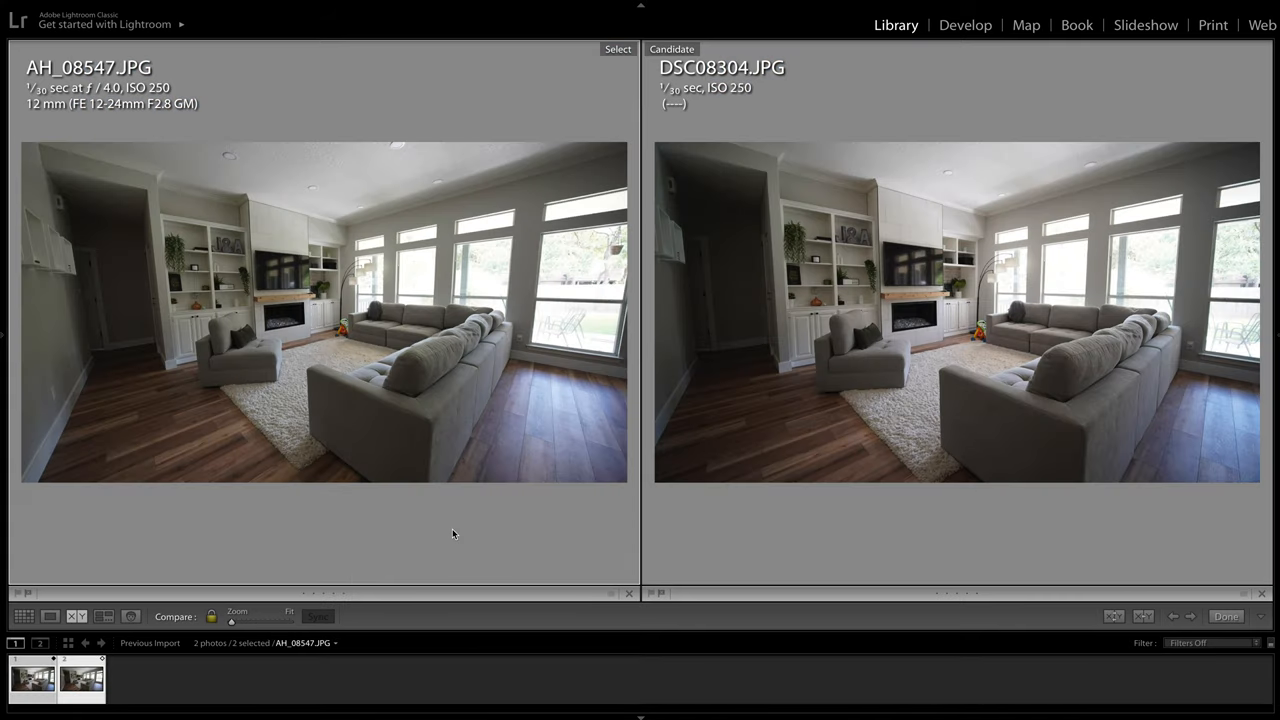
{"action": "mouse_move", "coordinate": [280, 416]}
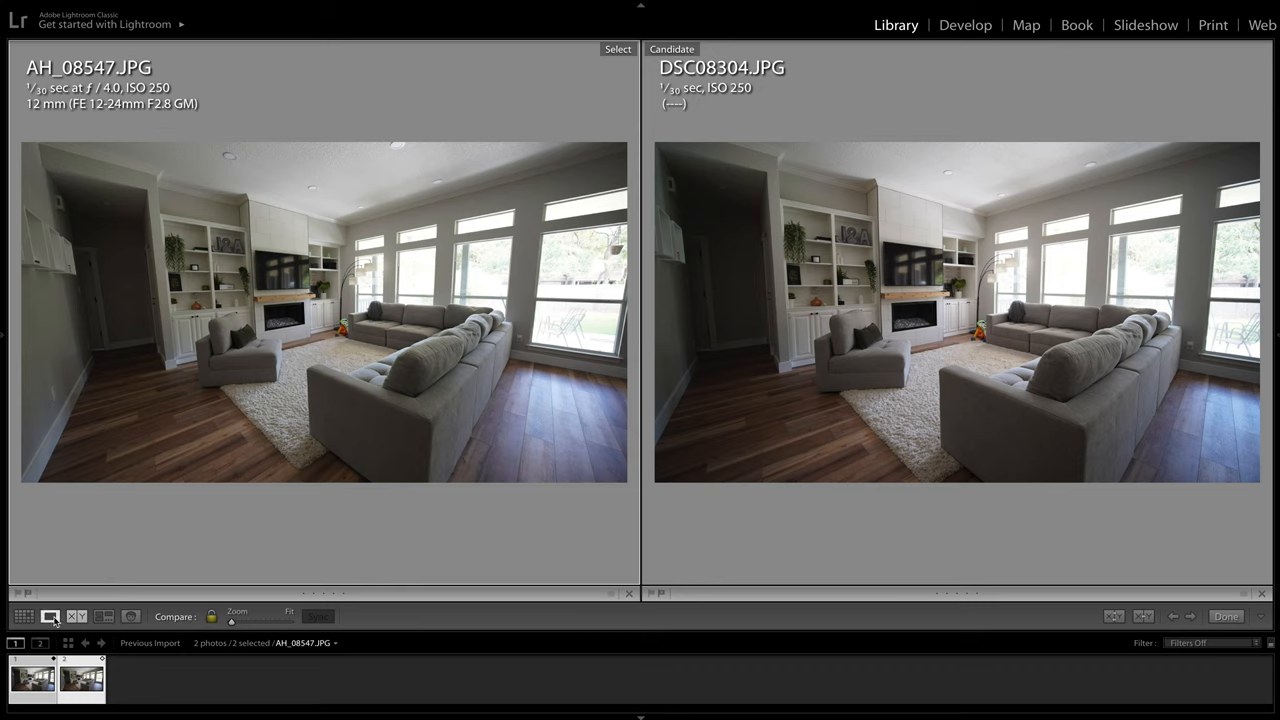
View each living-room photo alone, then return to the side-by-side comparison
{"action": "left_click", "coordinate": [48, 616]}
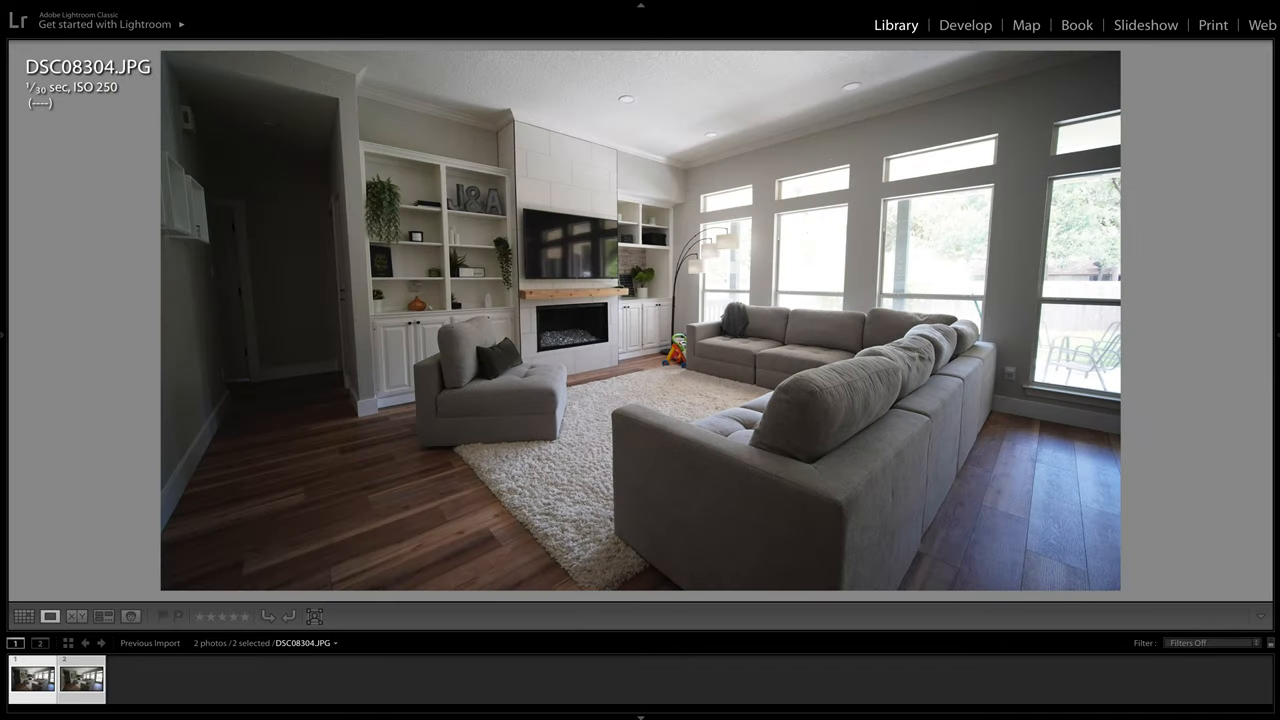
{"action": "left_click", "coordinate": [76, 692]}
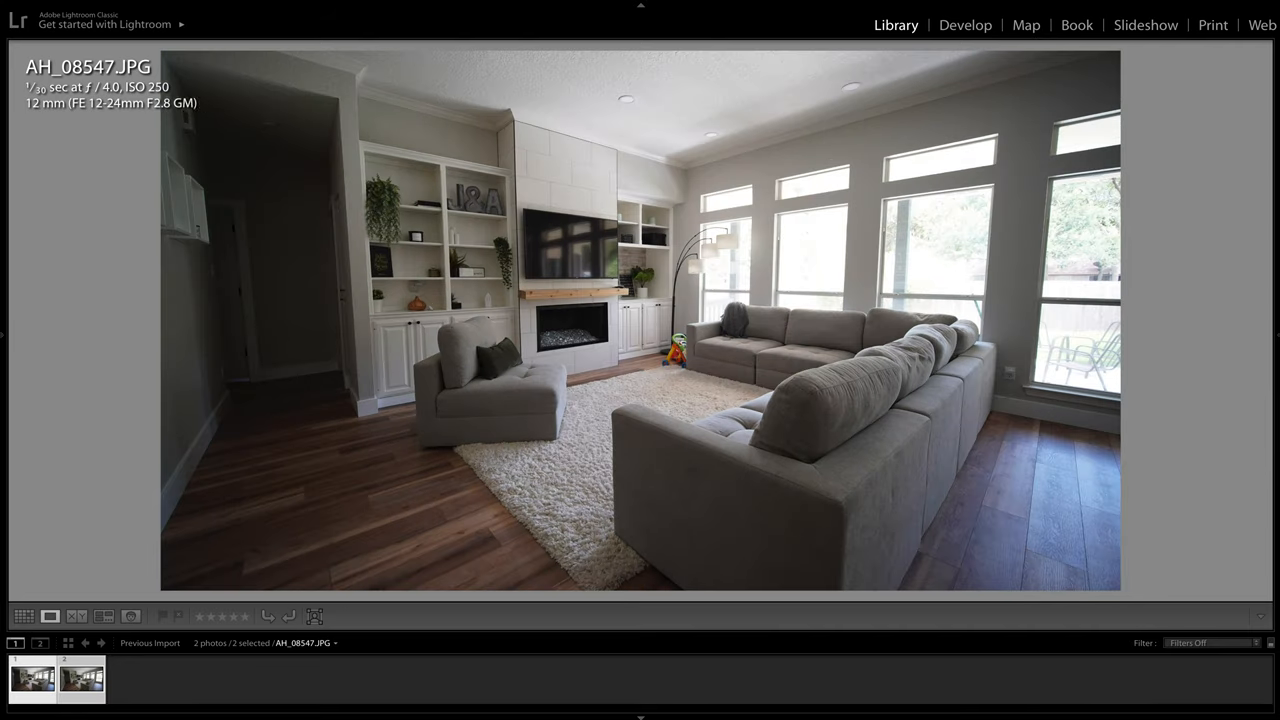
{"action": "left_click", "coordinate": [76, 612]}
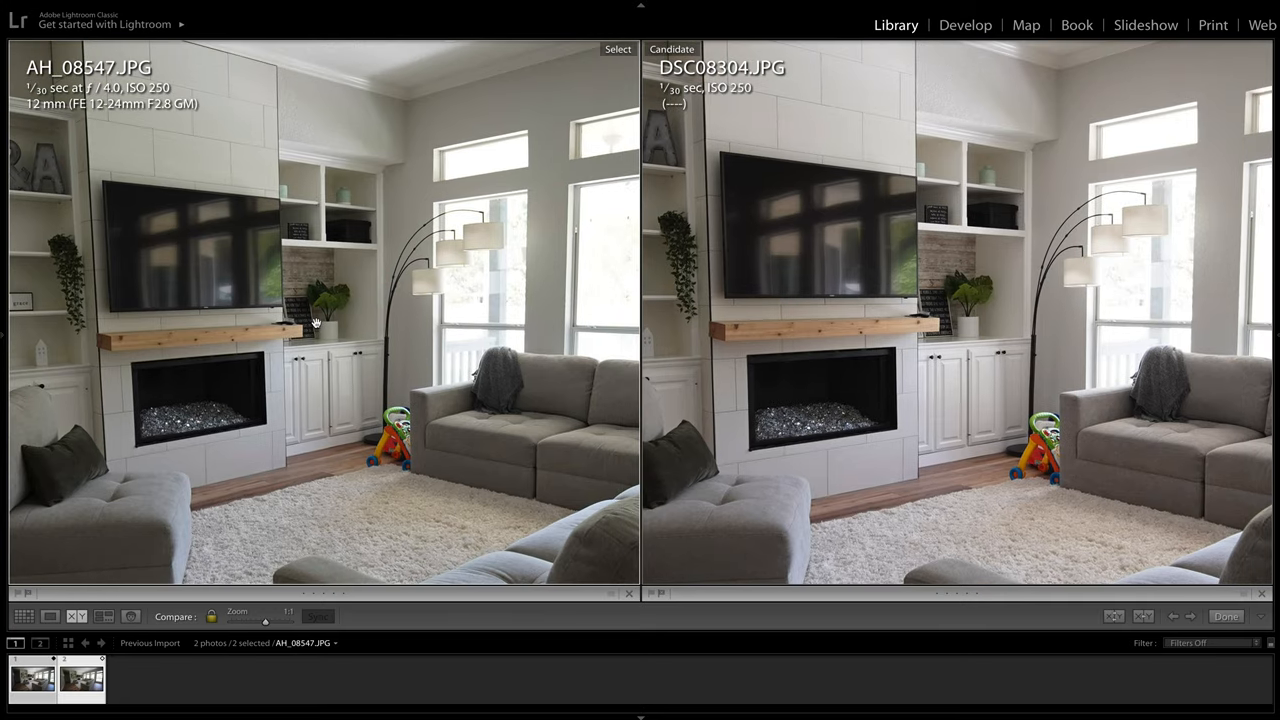
{"action": "mouse_move", "coordinate": [952, 292]}
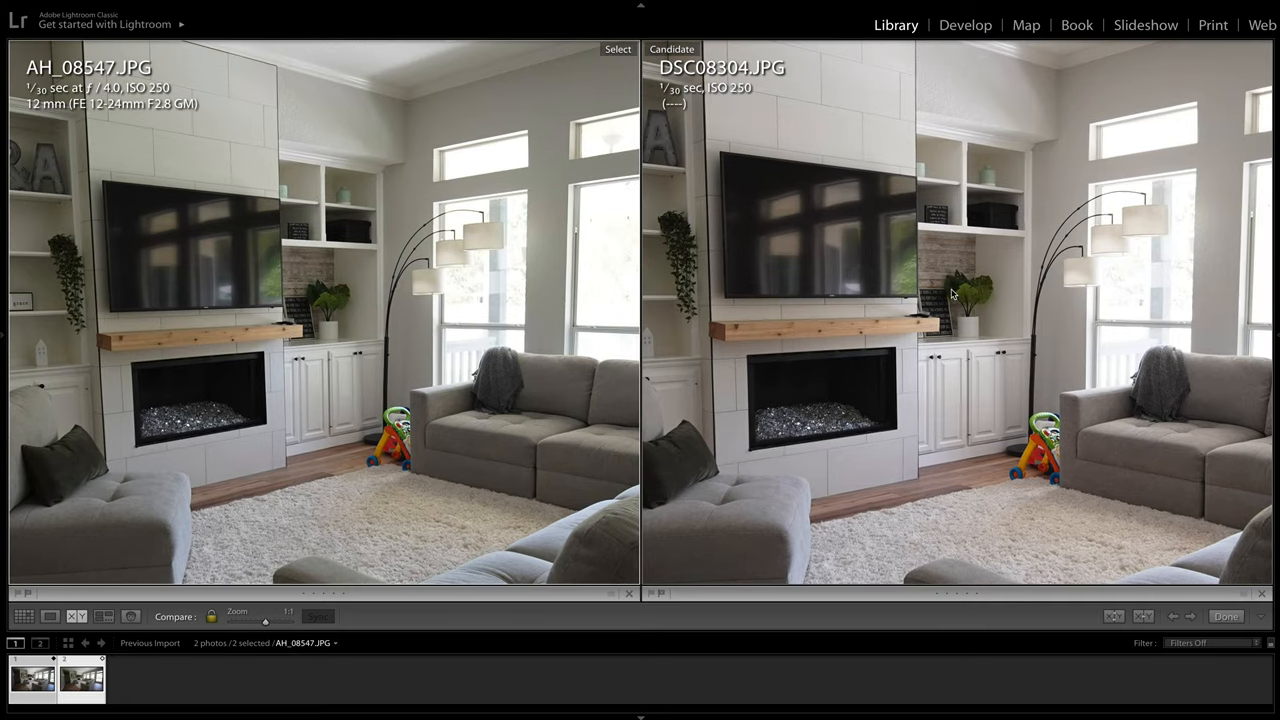